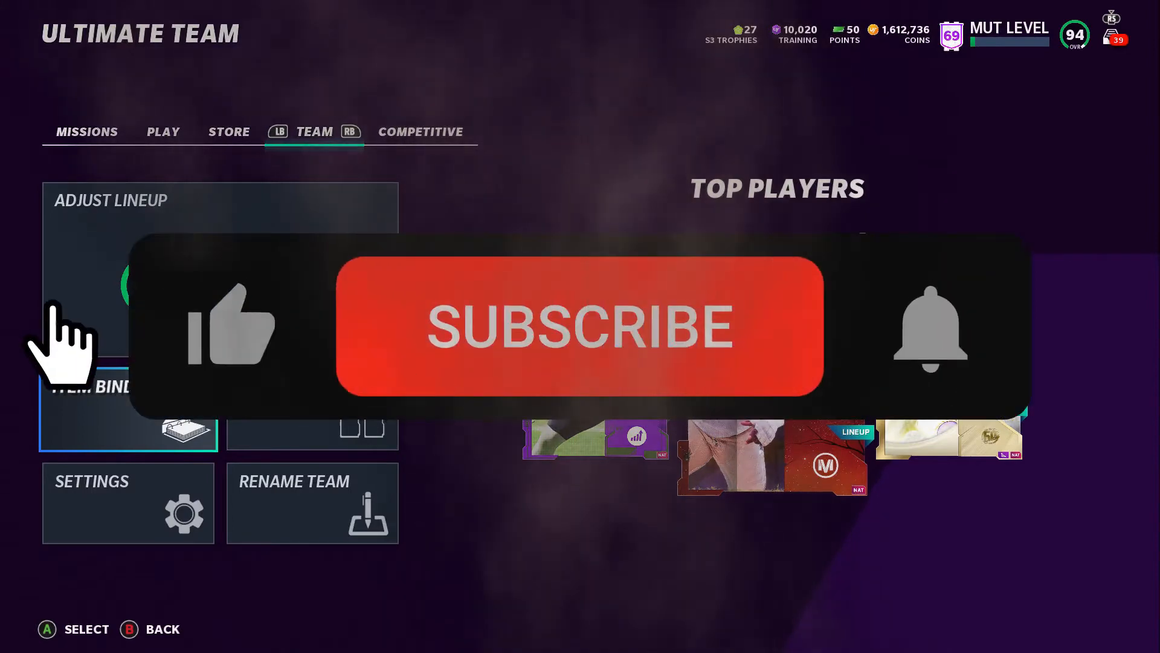
- Switch from the Ultimate Team roster hub to the Store section
click(579, 327)
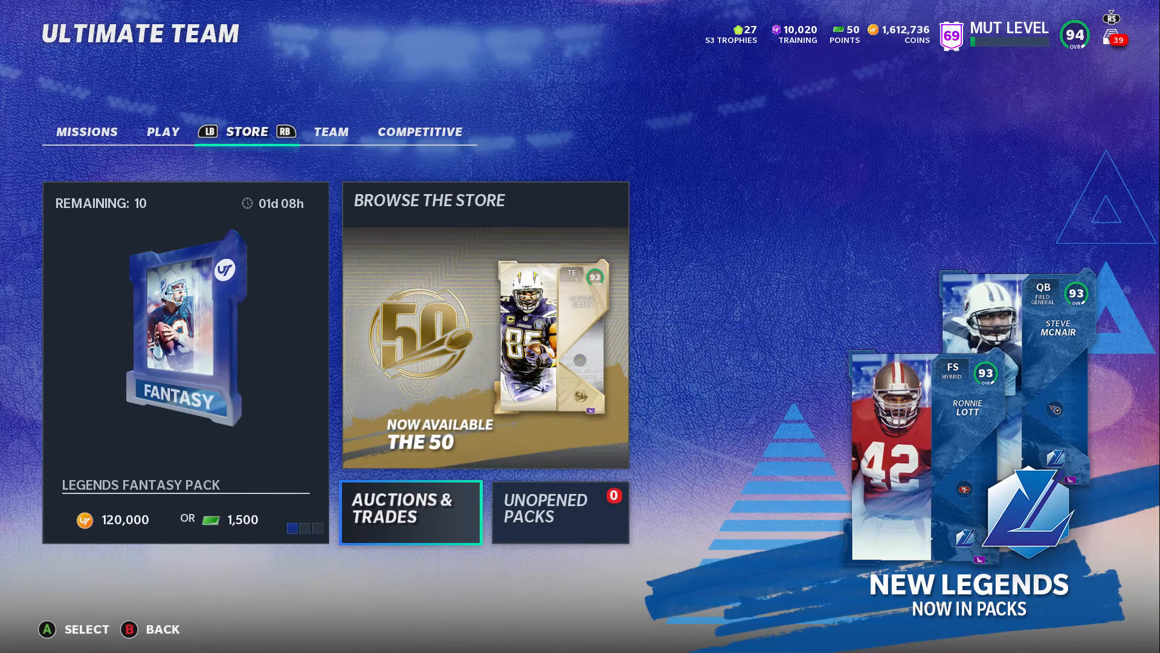
- Search the auction house by name "lawr" and filter the results to ROLB cards
click(410, 512)
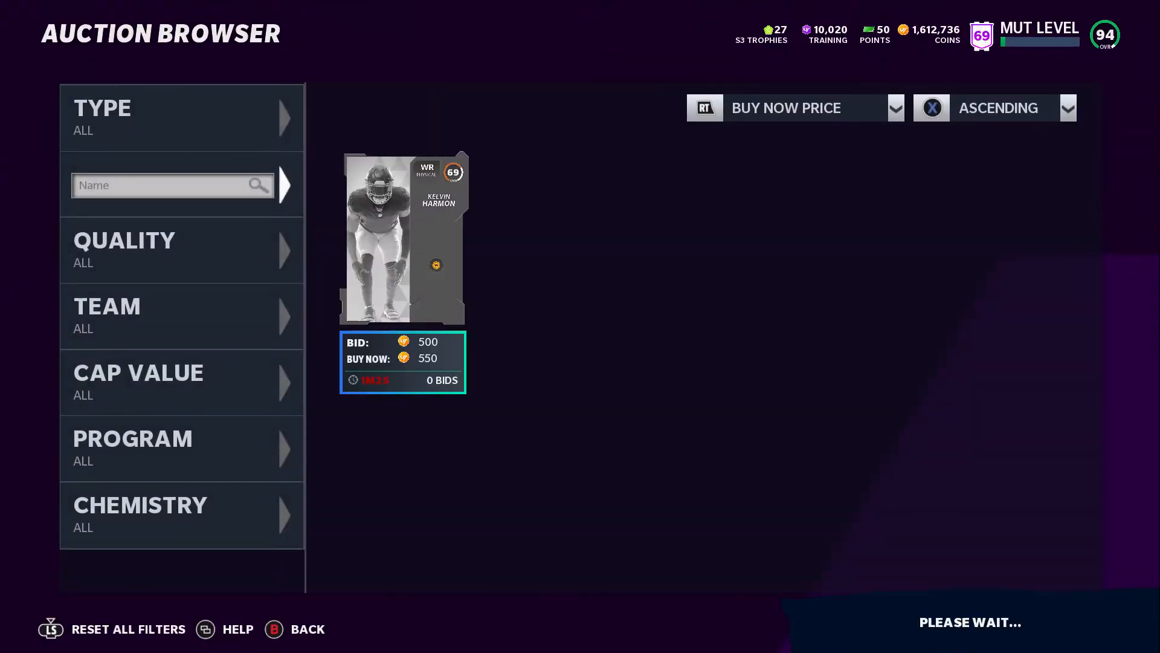
click(173, 185)
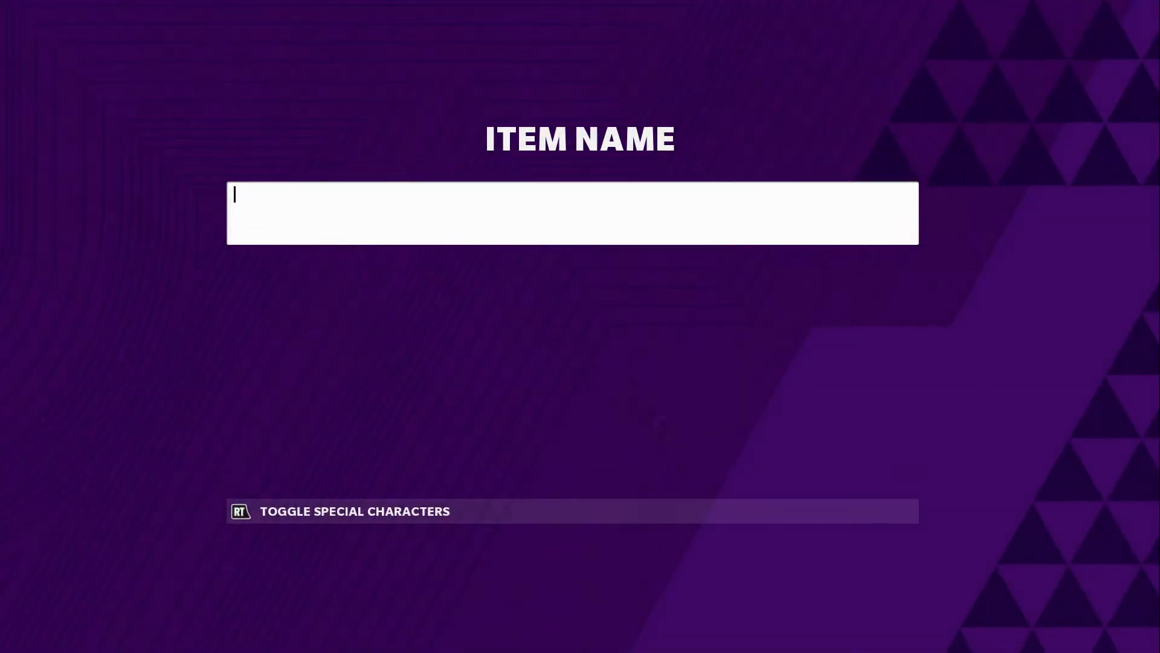
click(573, 213)
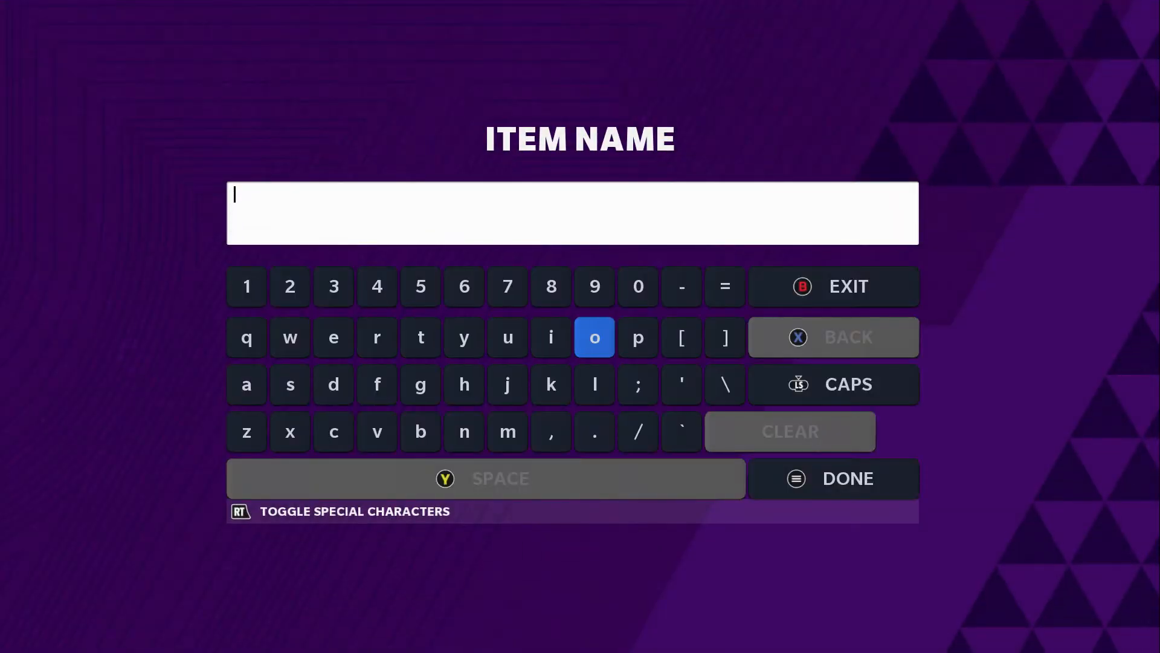
click(246, 384)
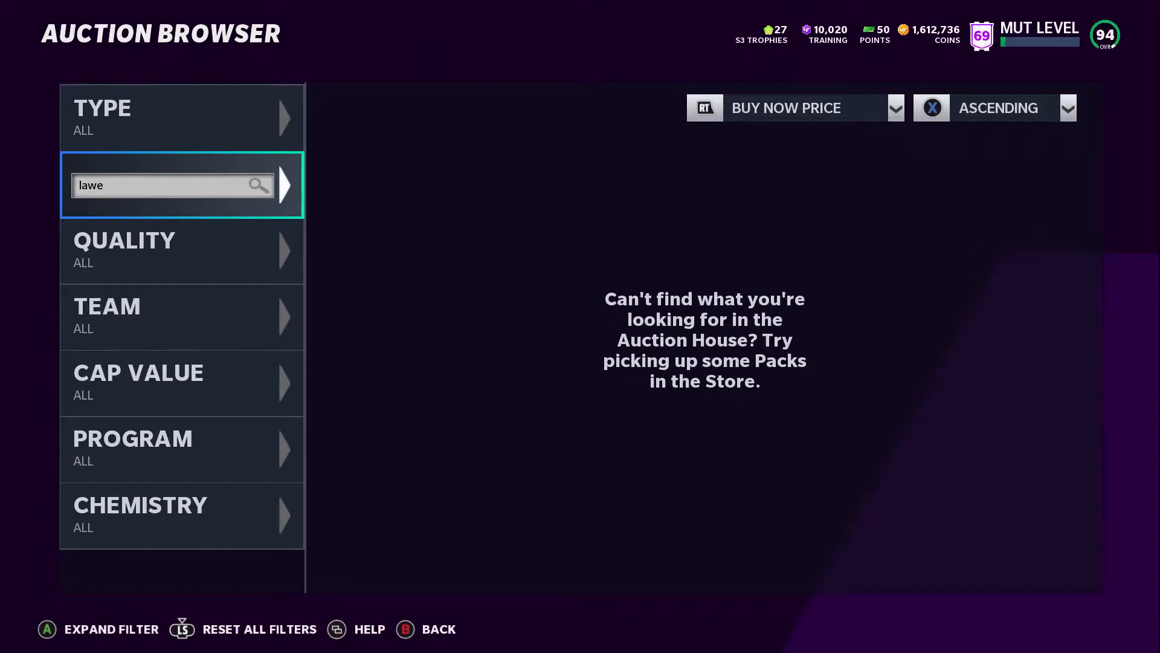
click(173, 185)
text(r)
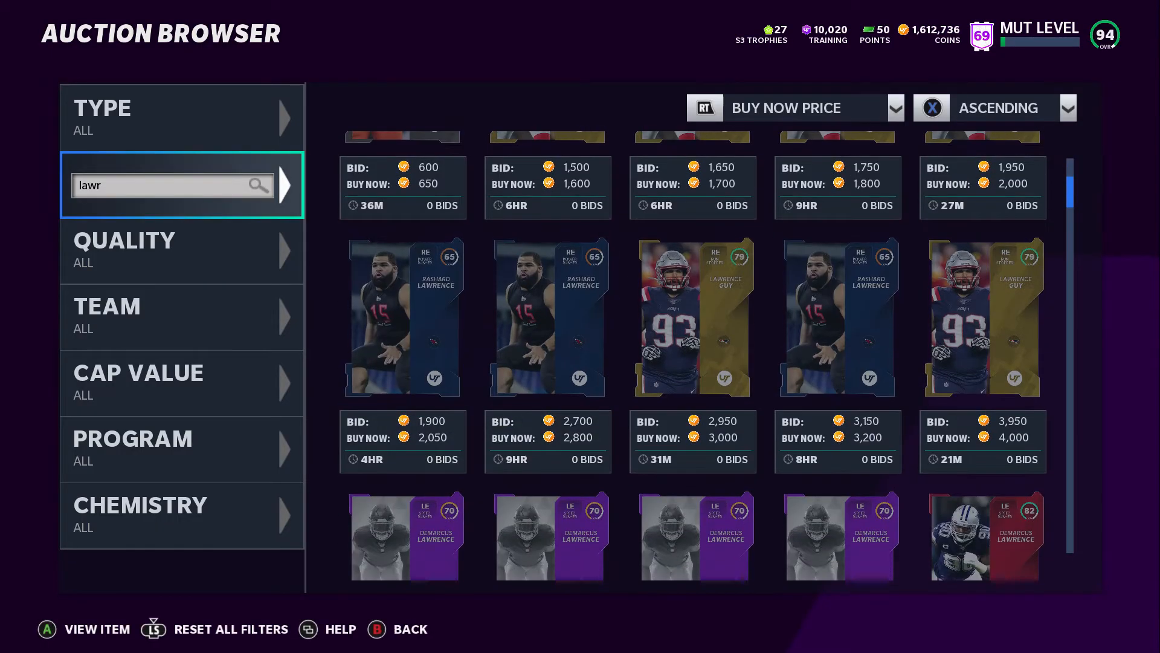
scroll(down, 3)
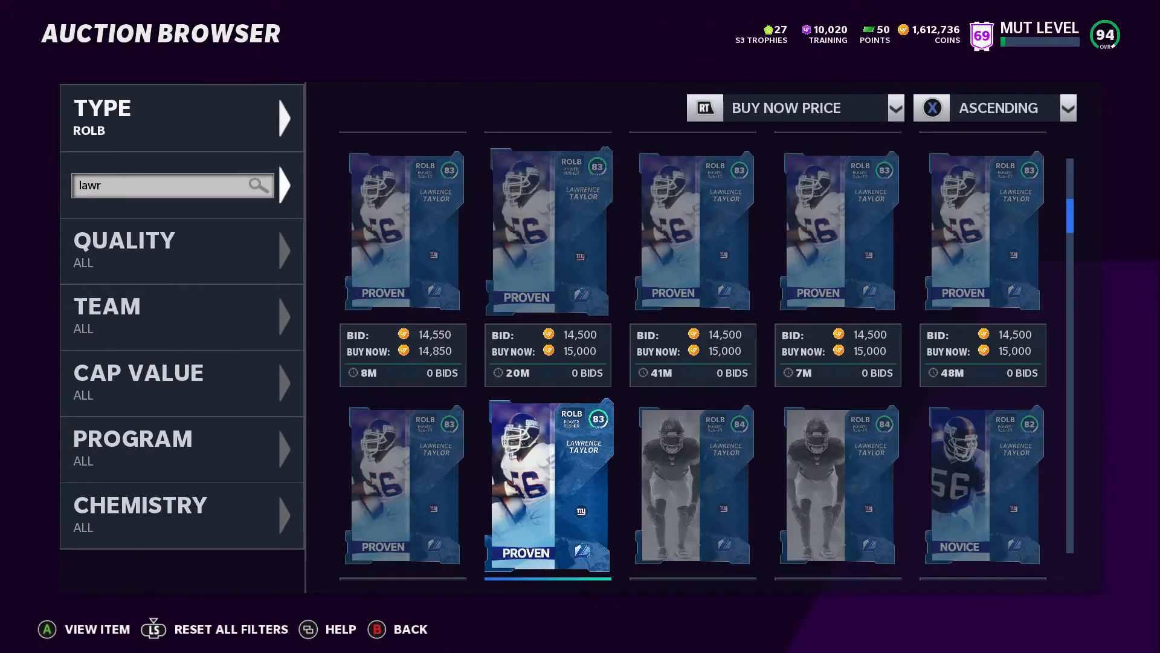
- Compare the 77 OVR Lawrence Taylor against other ROLBs, then buy it now for 19,850 coins
click(548, 484)
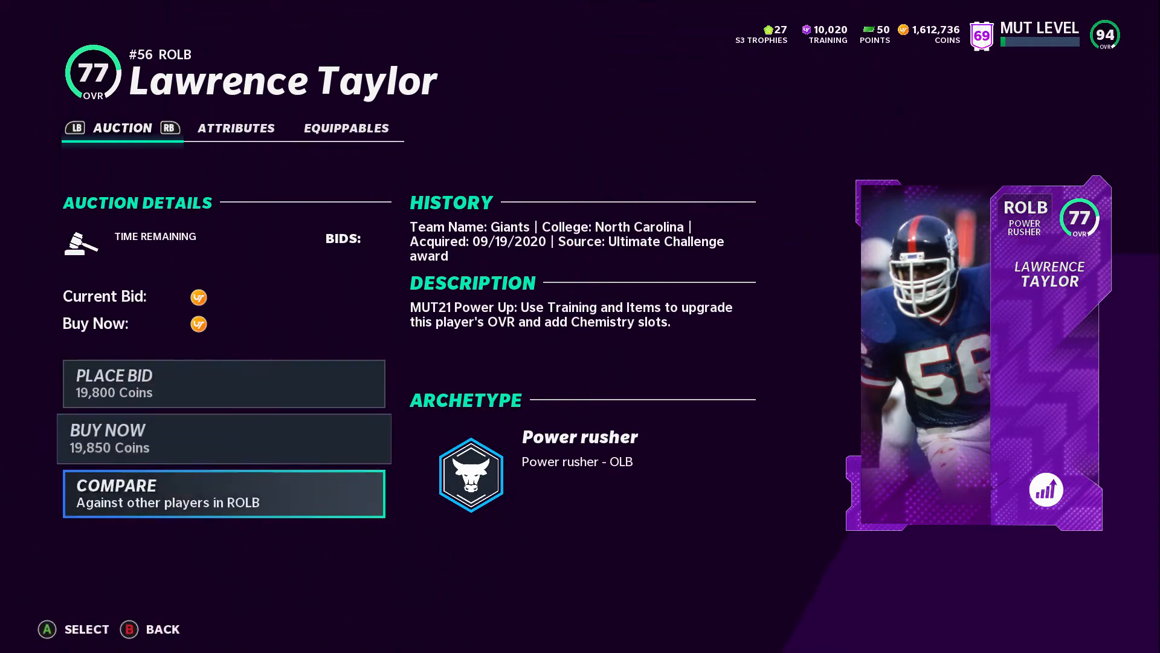
click(223, 493)
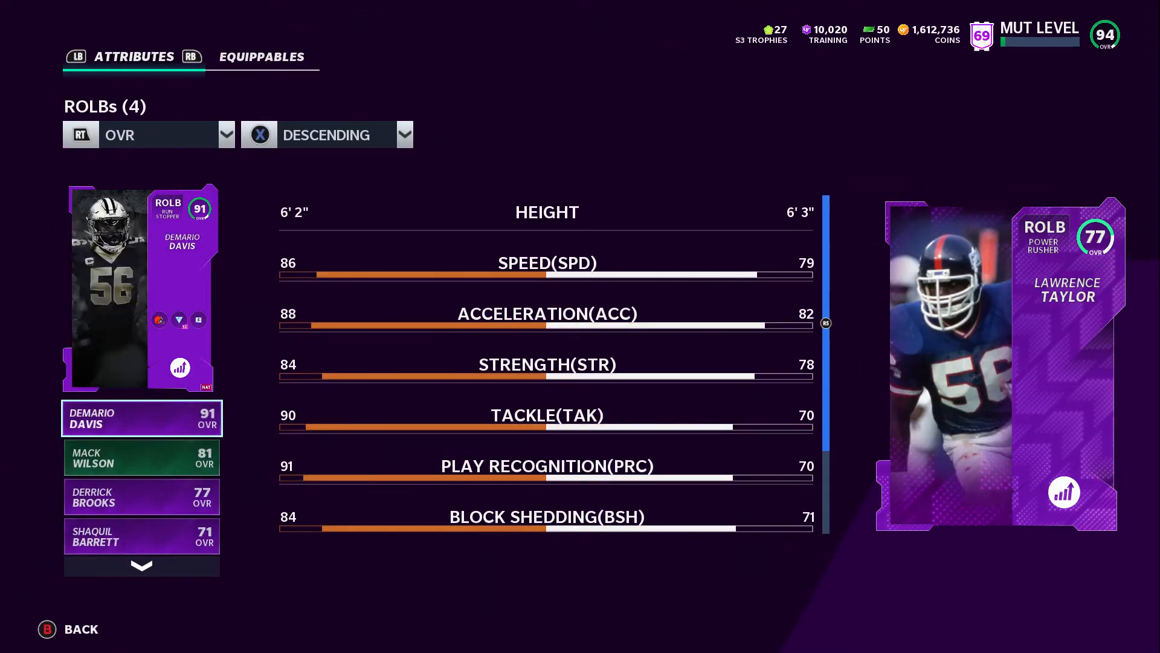
click(995, 349)
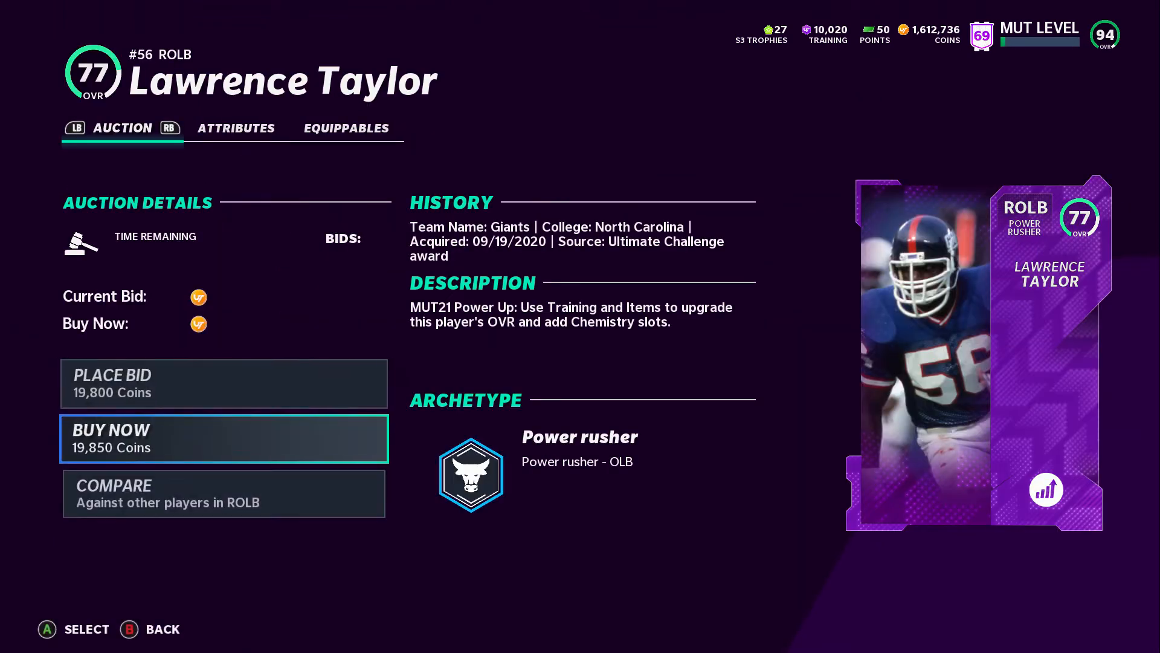
click(222, 437)
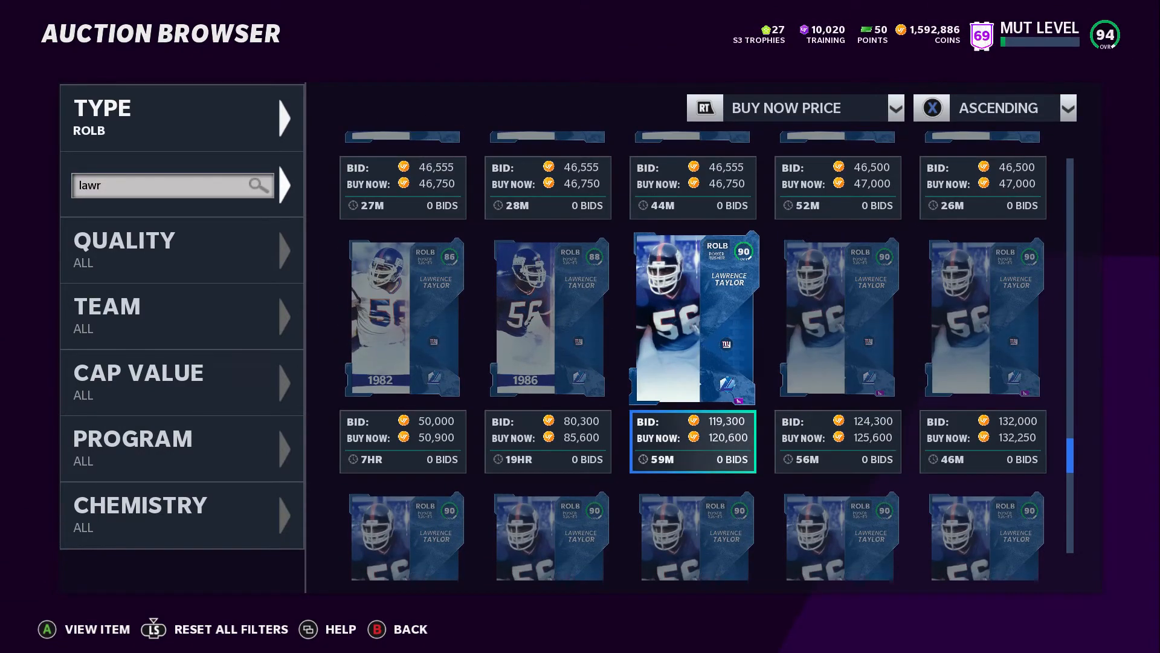
- Back out to the Team hub and show only owned ROLB cards in the Item Binder
key(B)
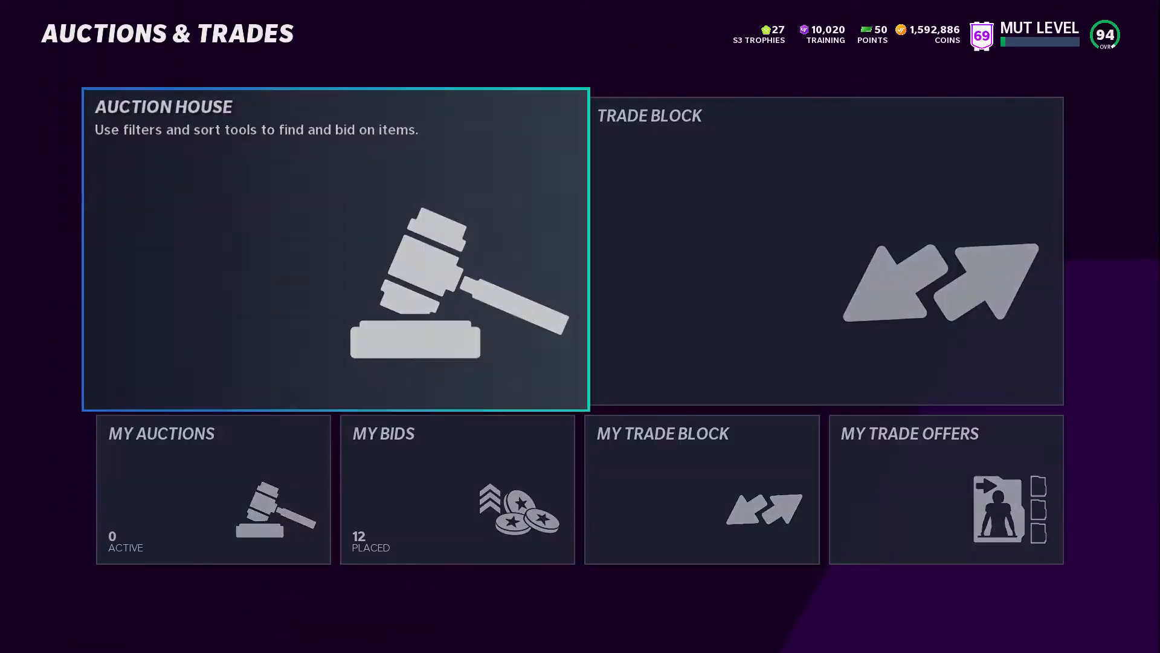
key(B)
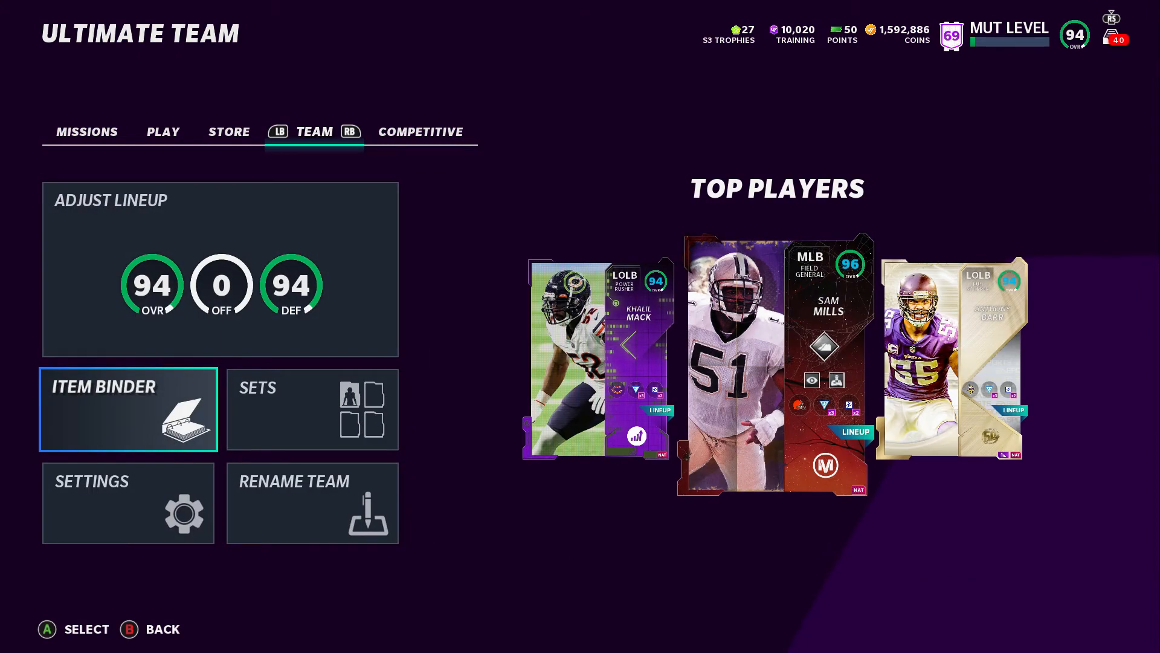
click(127, 408)
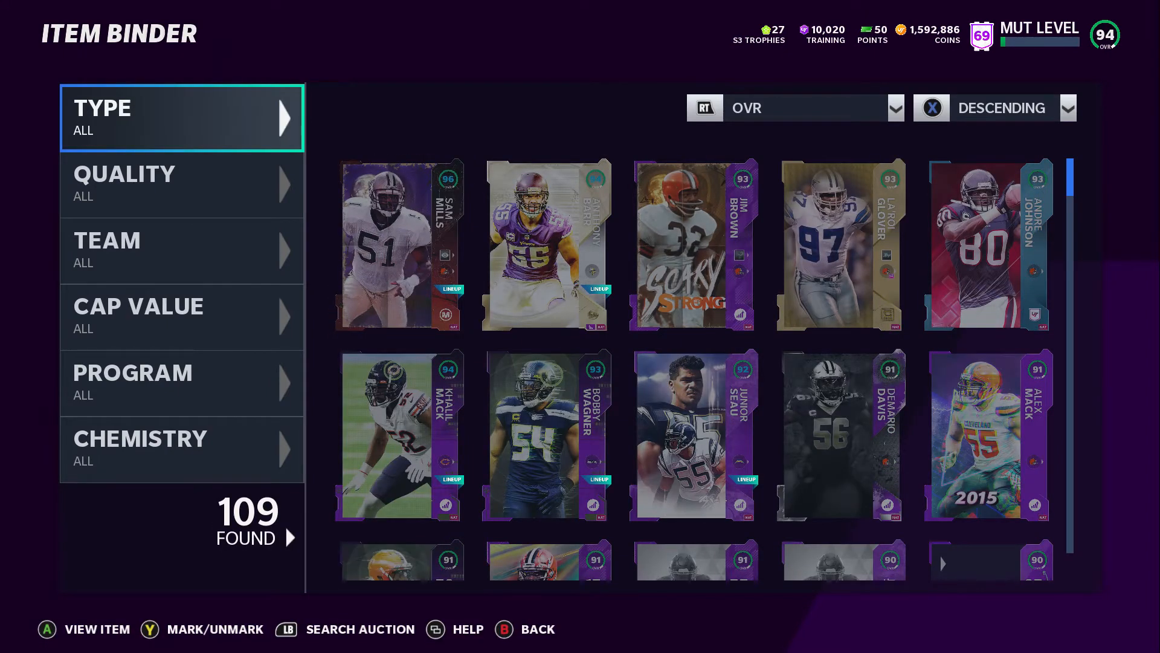
click(181, 117)
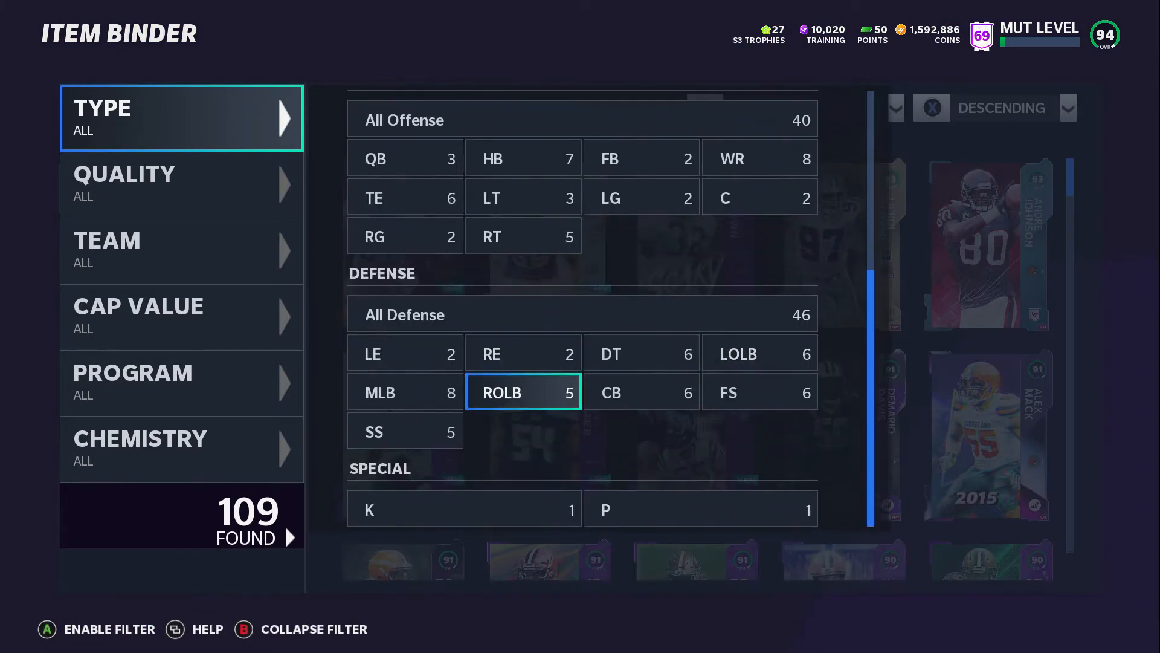
click(522, 392)
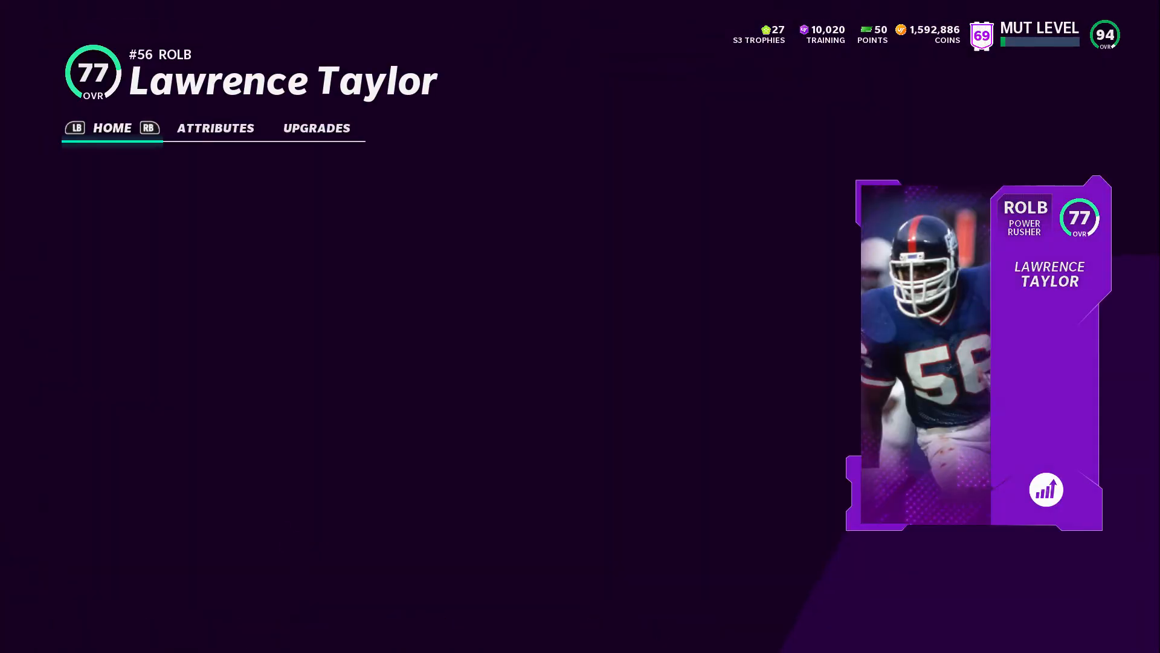
- Apply training upgrade tiers through Tier 4 on Lawrence Taylor, raising him to 86 OVR
click(215, 127)
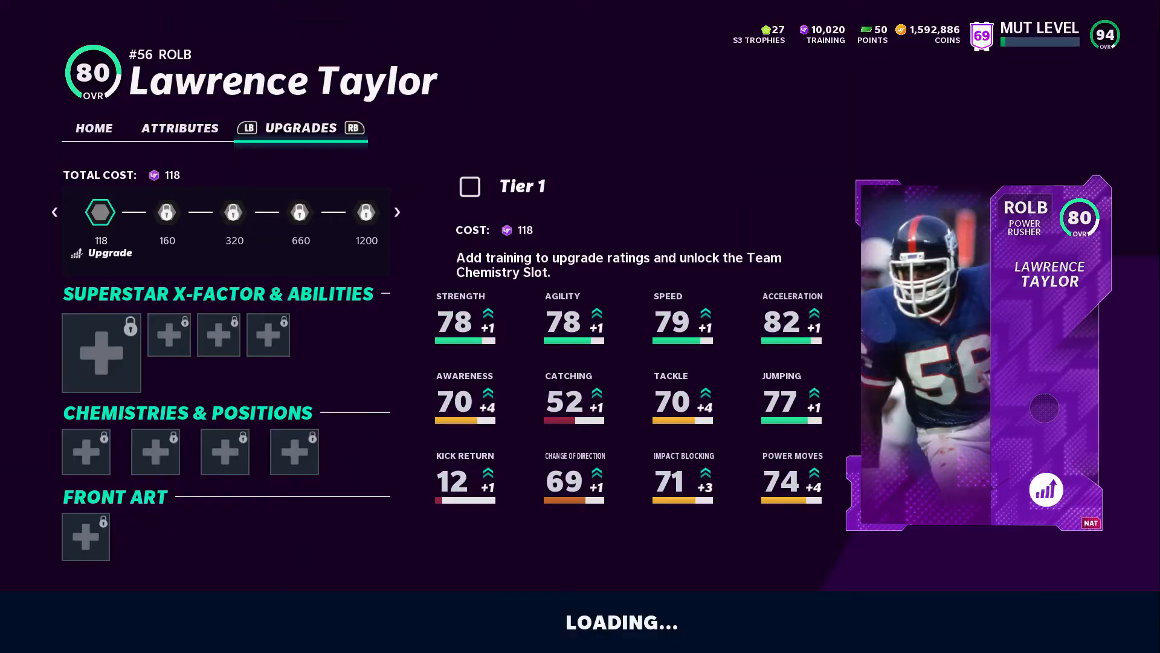
click(100, 213)
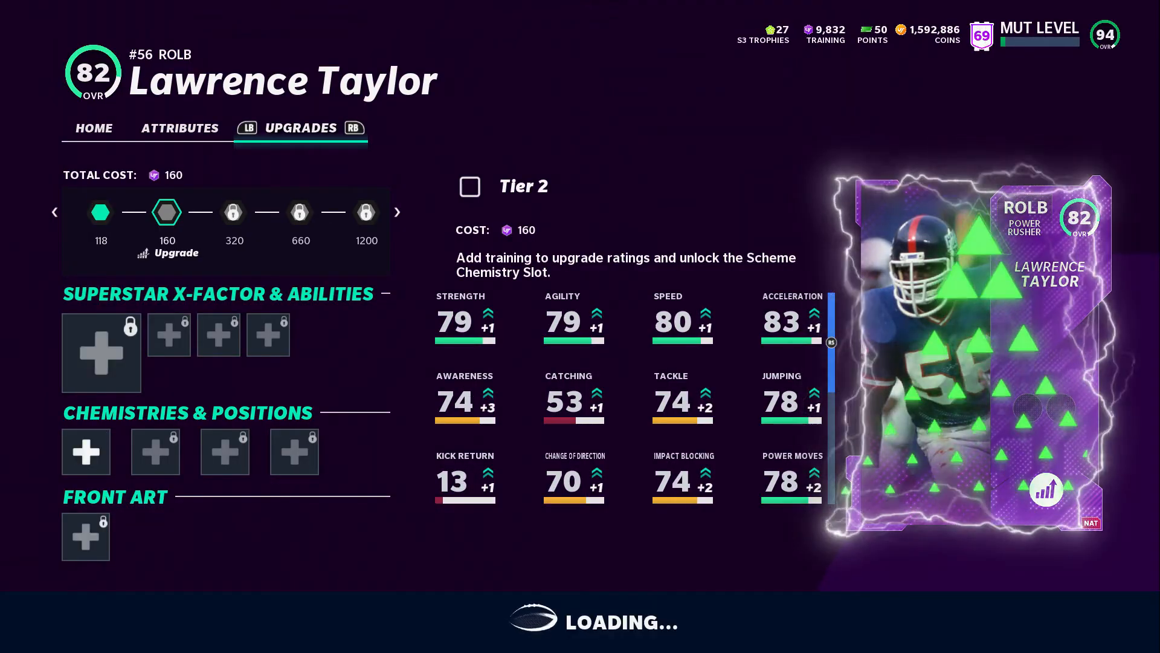
click(167, 213)
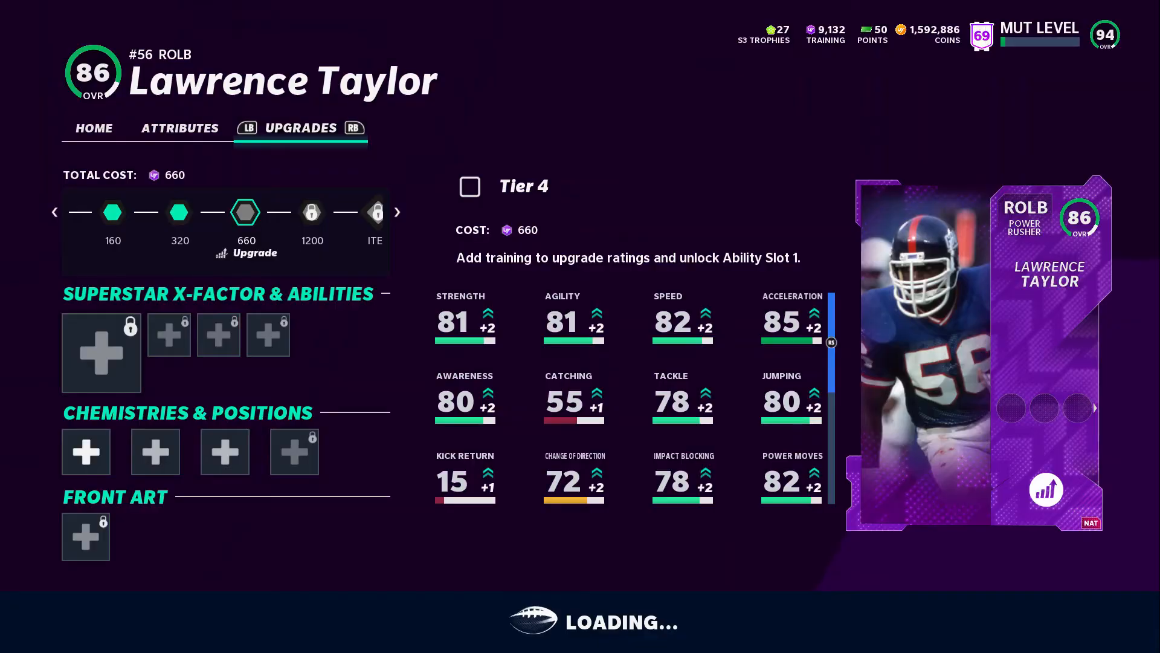
click(246, 211)
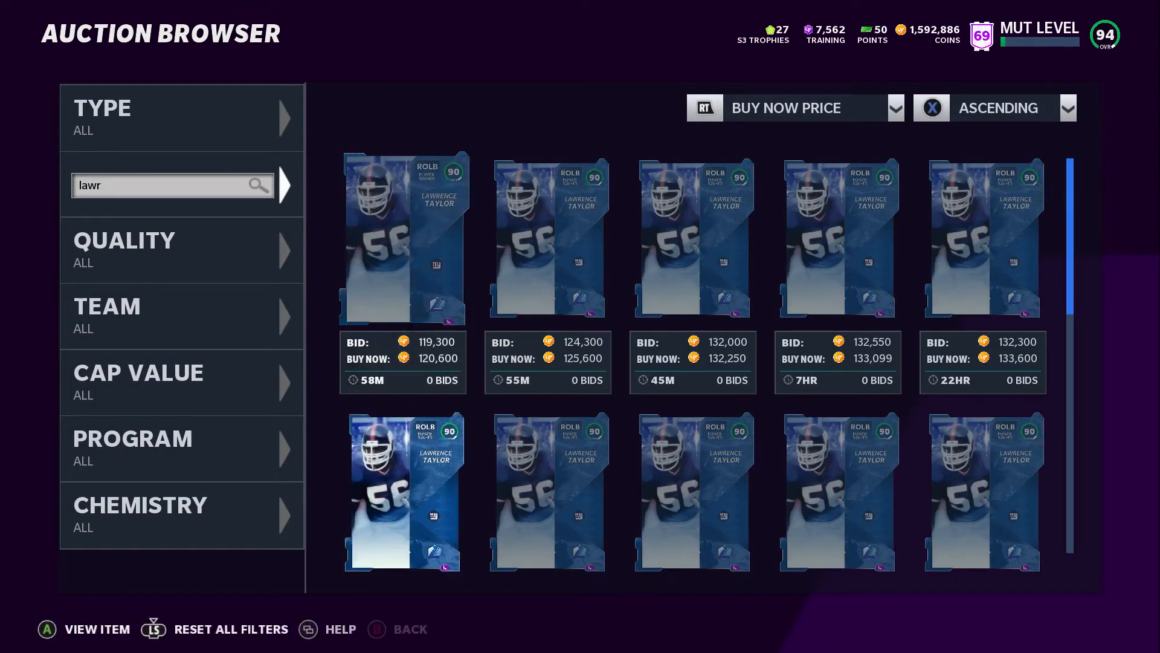
- Buy out the 90 OVR Lawrence Taylor listing for 132,250 coins
click(402, 239)
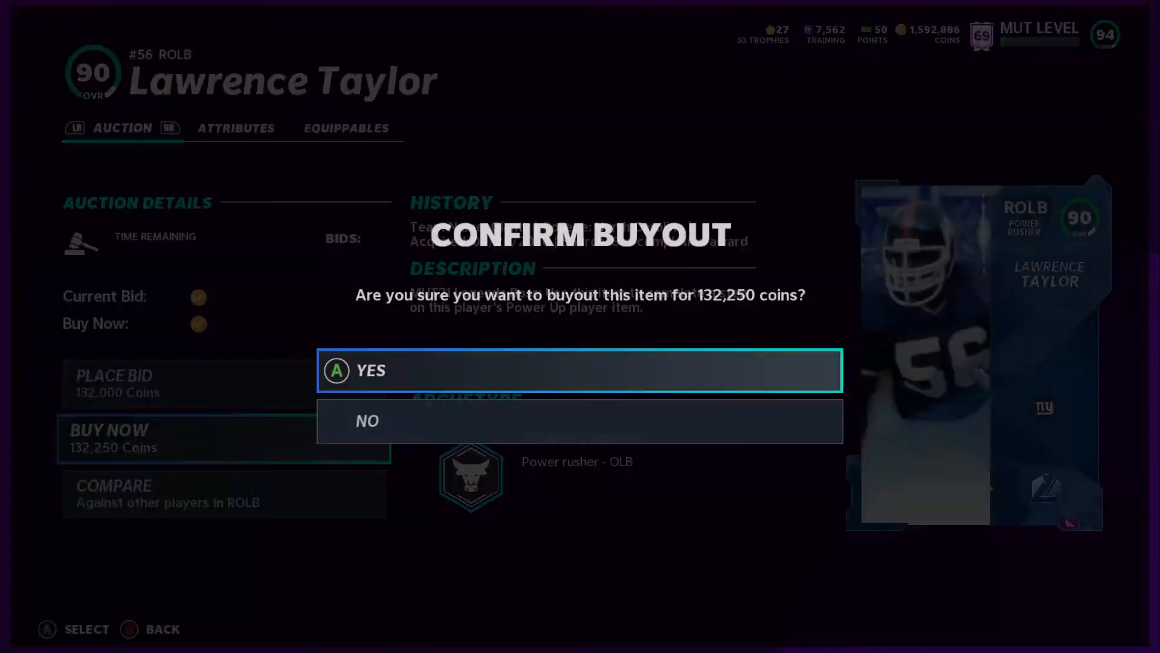
click(579, 370)
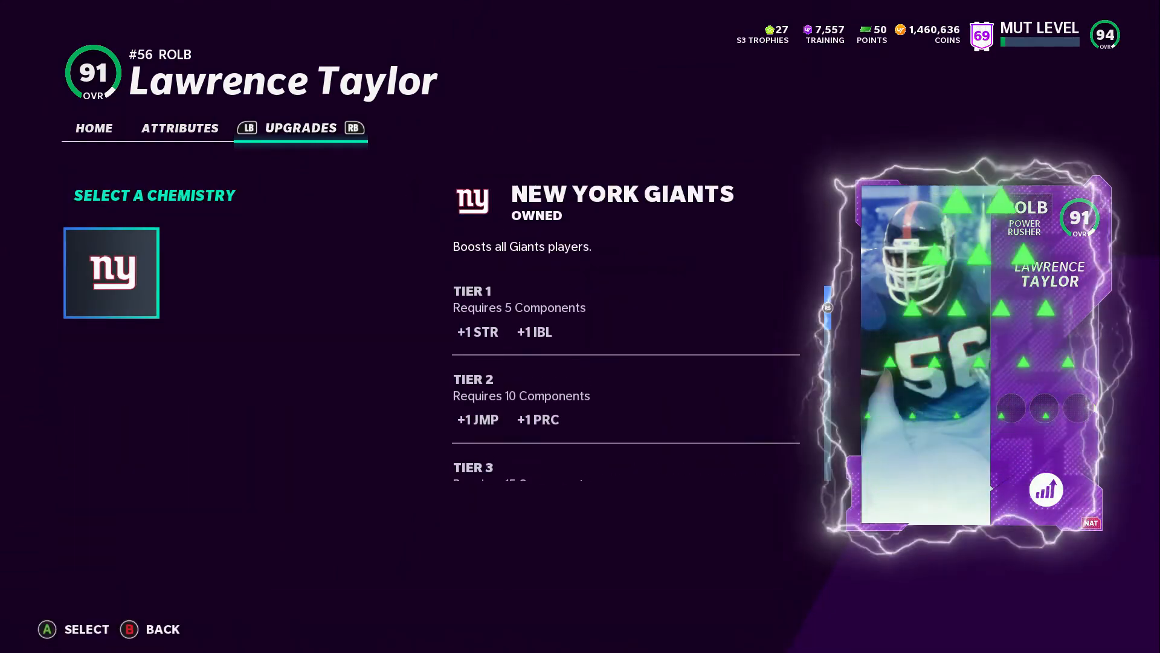
- Equip Giants and an extra chemistry on Taylor, set the Power Up front art, and return to the binder
click(110, 272)
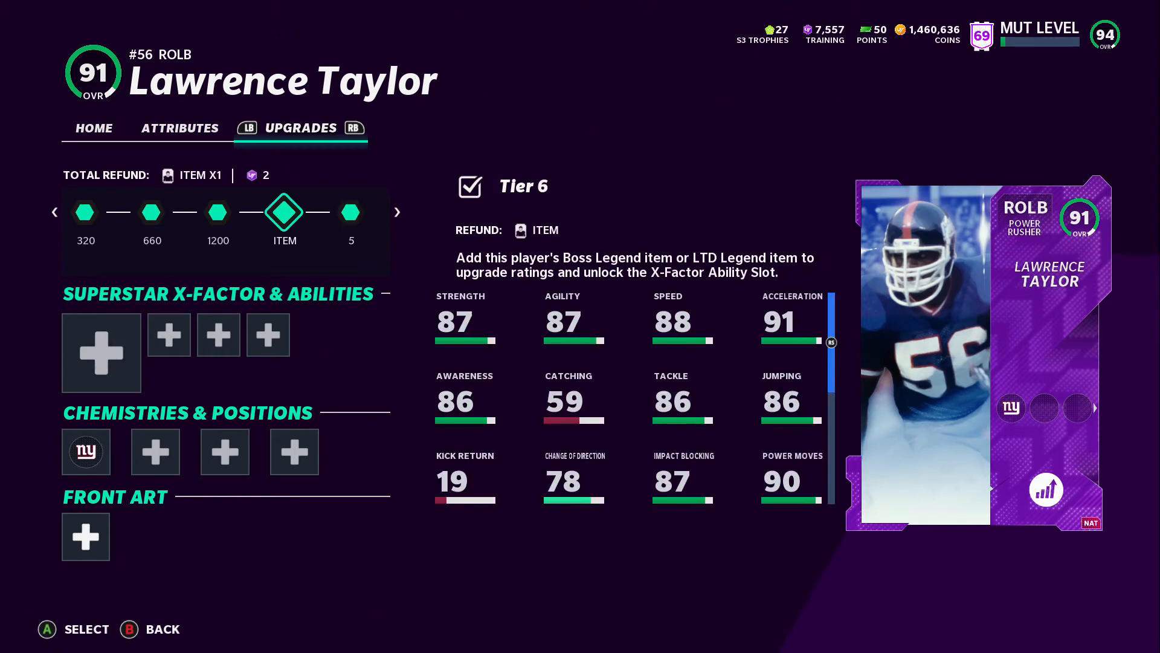
click(86, 451)
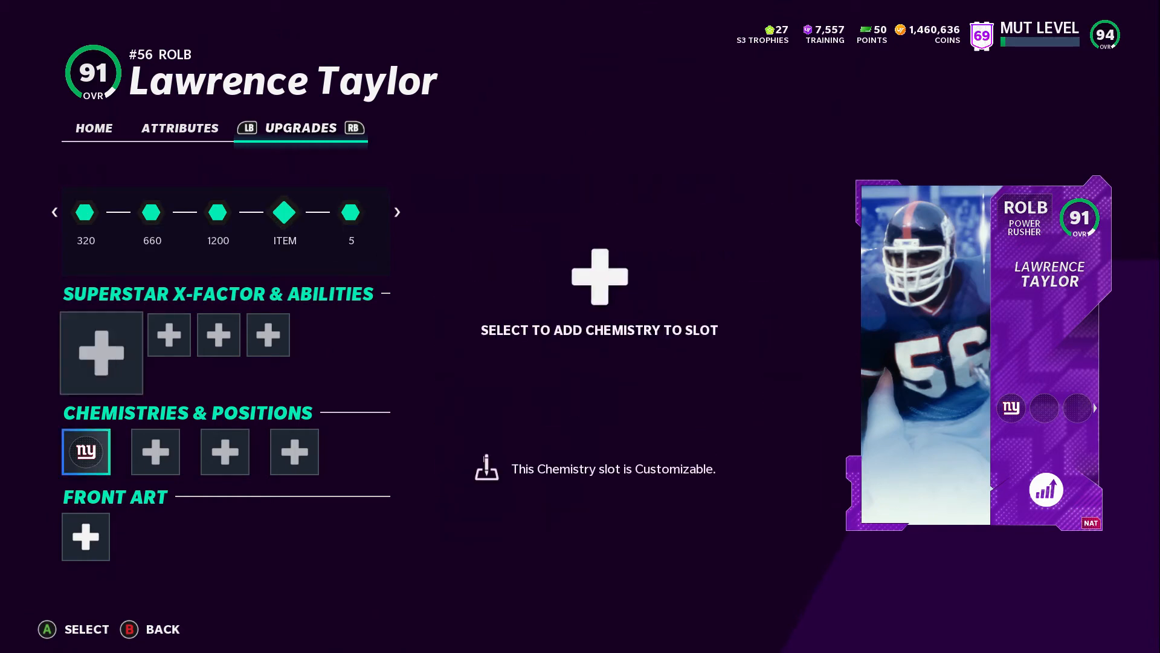
click(598, 297)
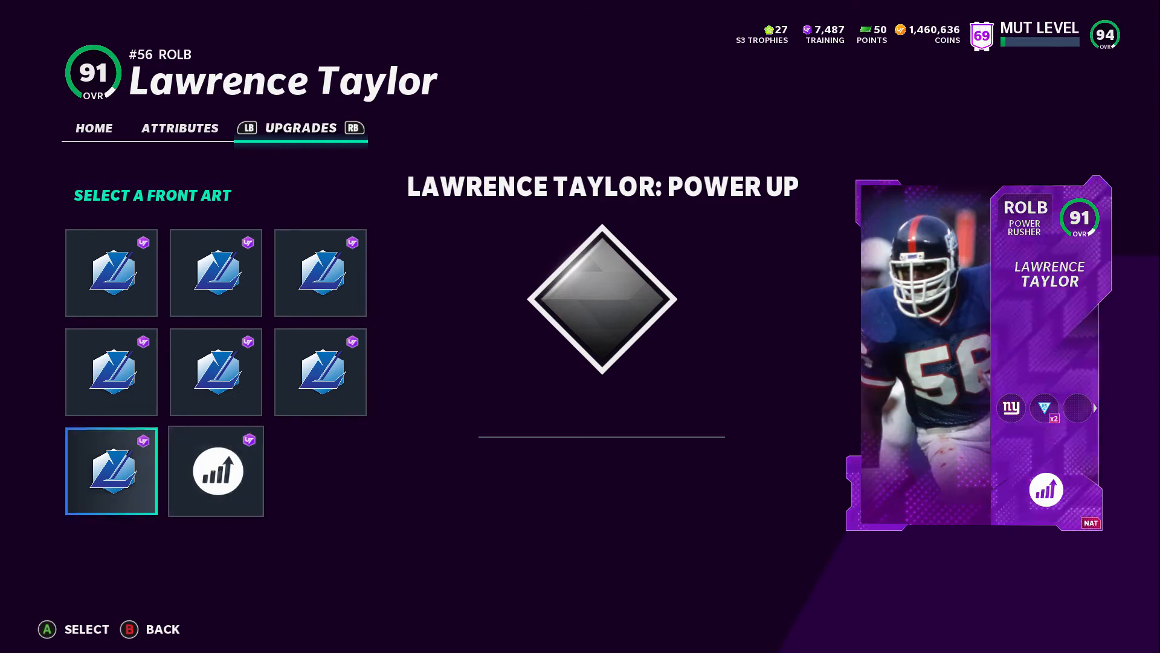
click(111, 272)
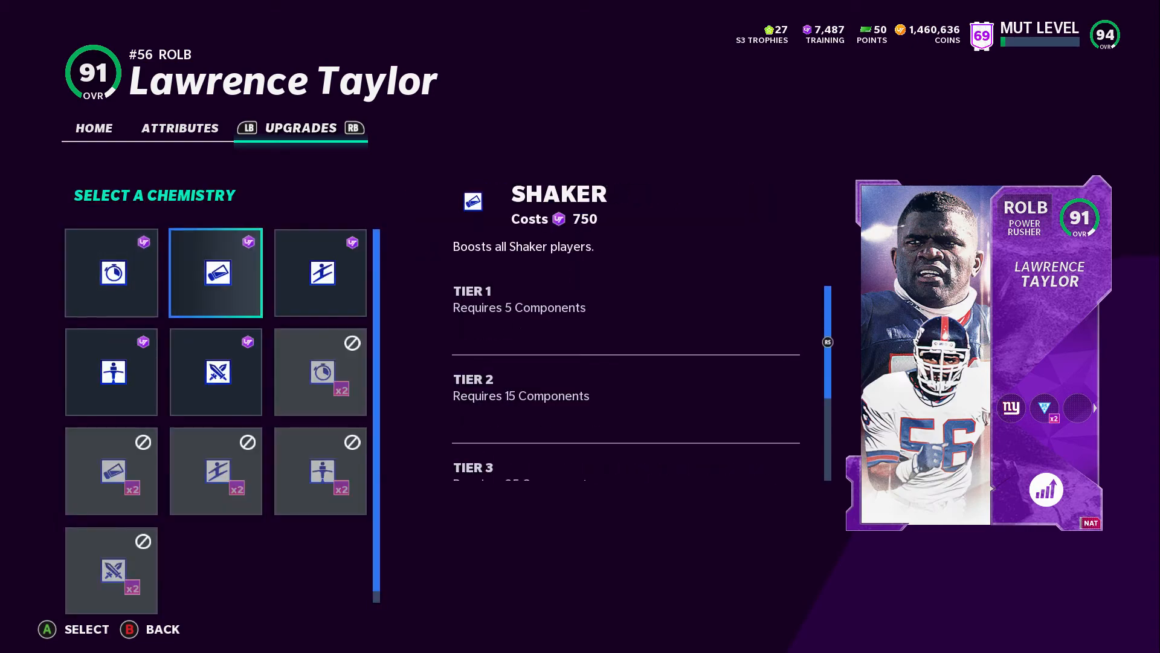
click(320, 272)
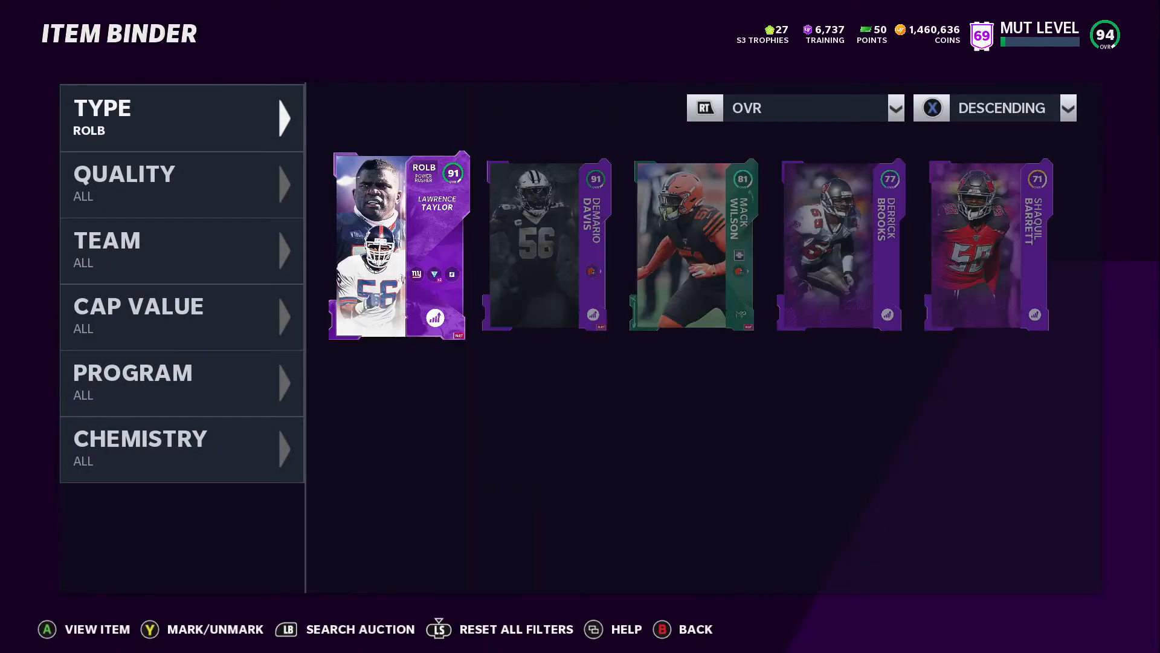
- Open Derrick Brooks' card and apply the next power-up tier, taking him to 92 OVR
click(839, 247)
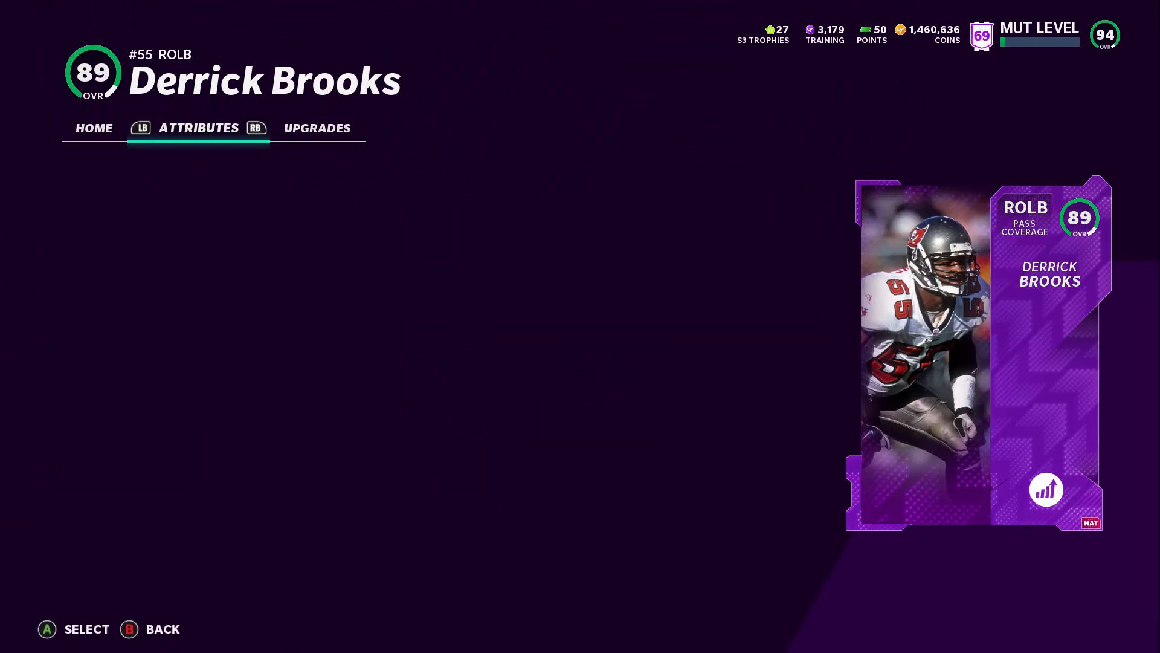
key(RB)
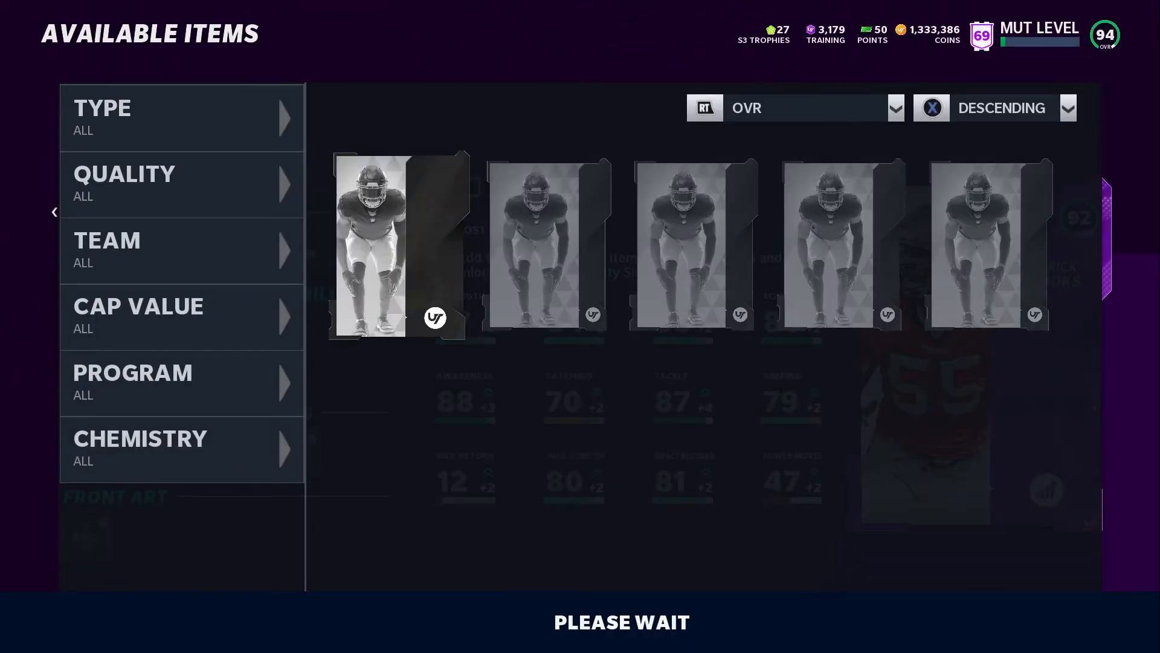
- Equip Run Stuff and Shaker chemistries on Derrick Brooks alongside the Buccaneers team chemistry
click(396, 247)
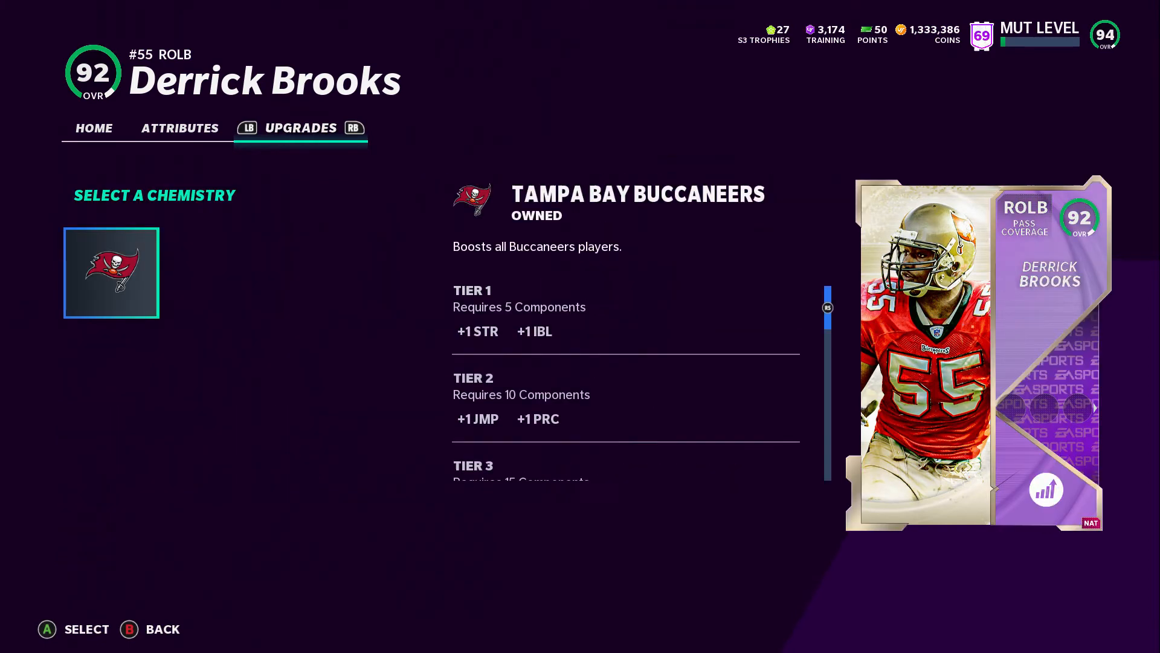
click(111, 272)
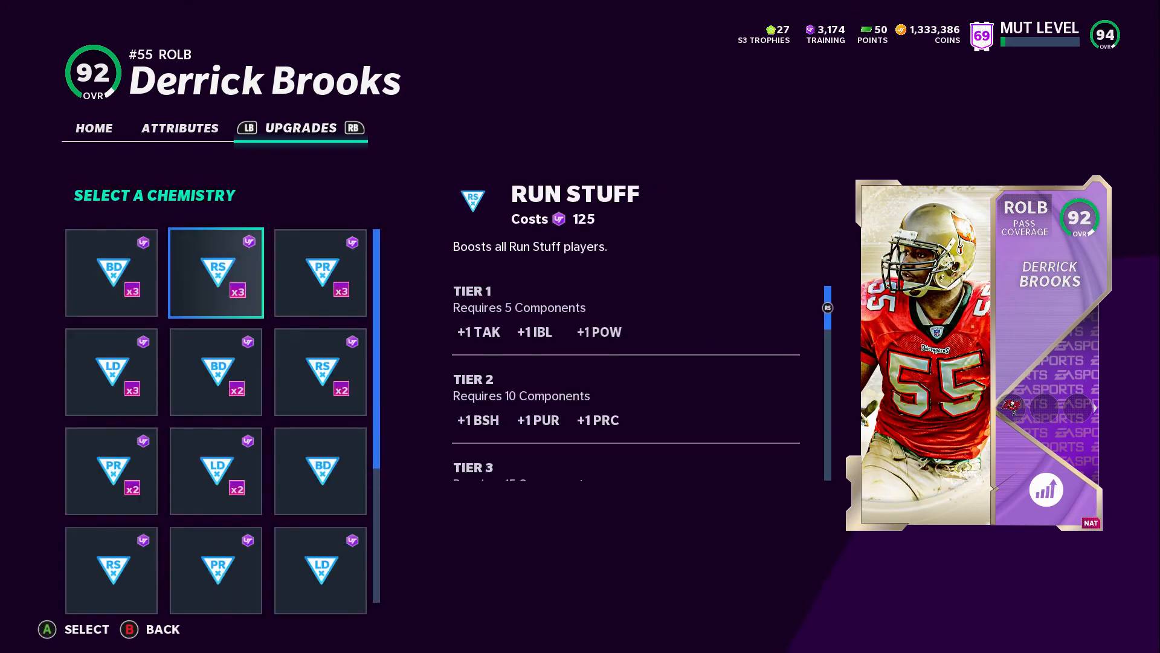
click(216, 272)
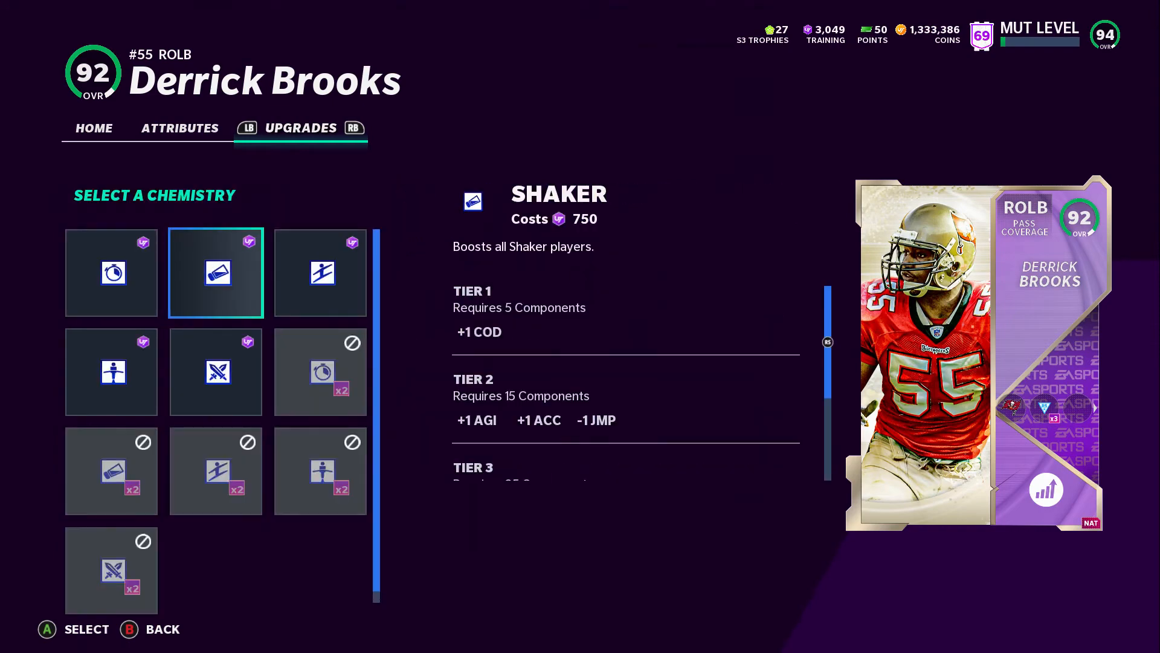
click(215, 272)
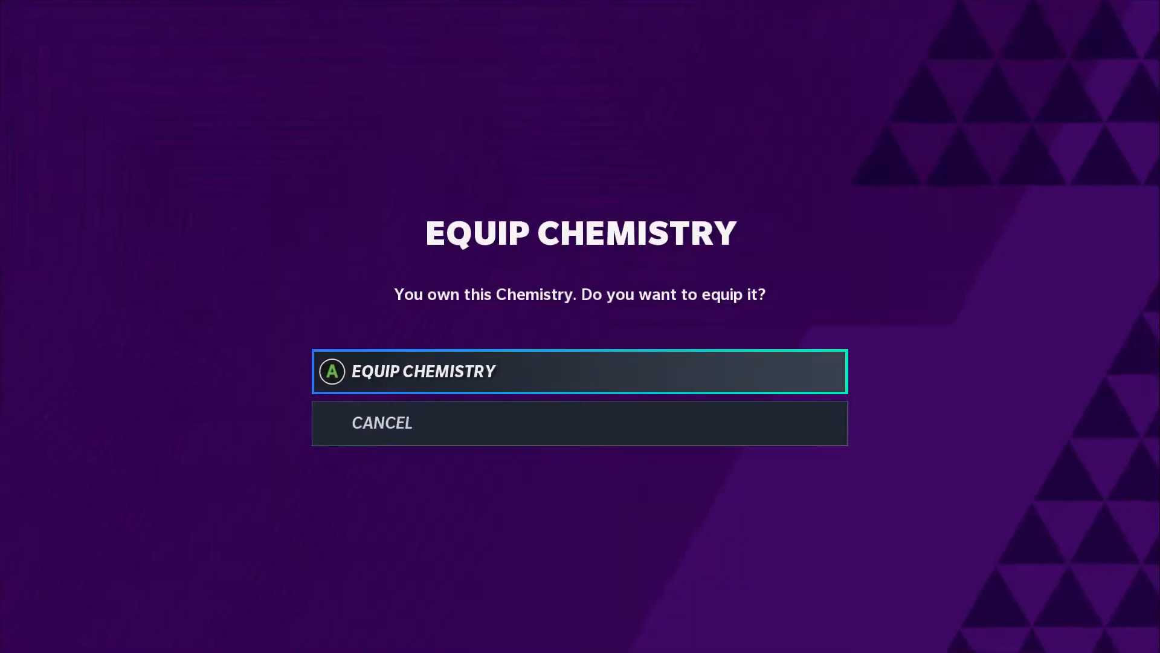
click(580, 371)
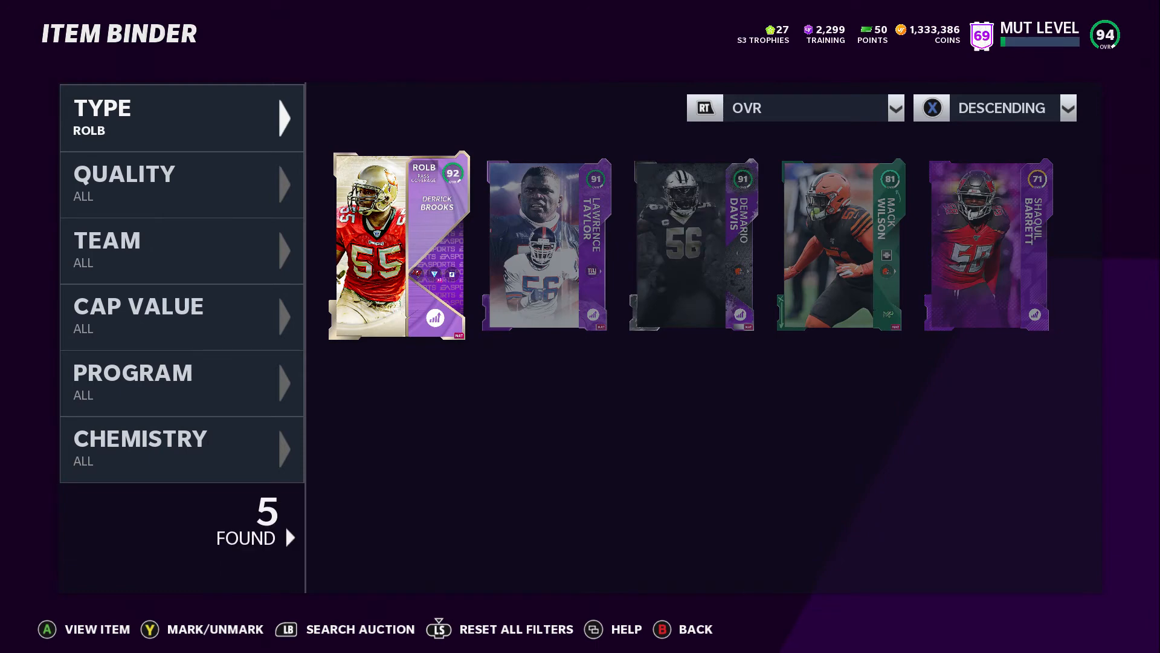
- Return to the team overview and open Adjust Lineup on the Defense side
key(B)
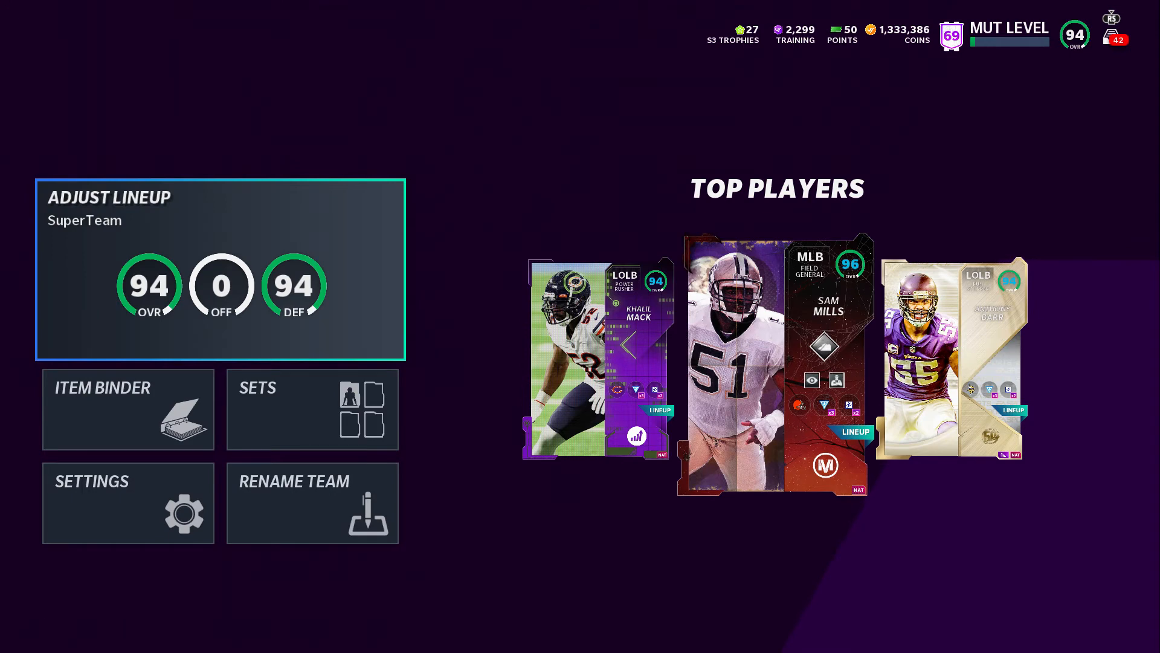
click(220, 266)
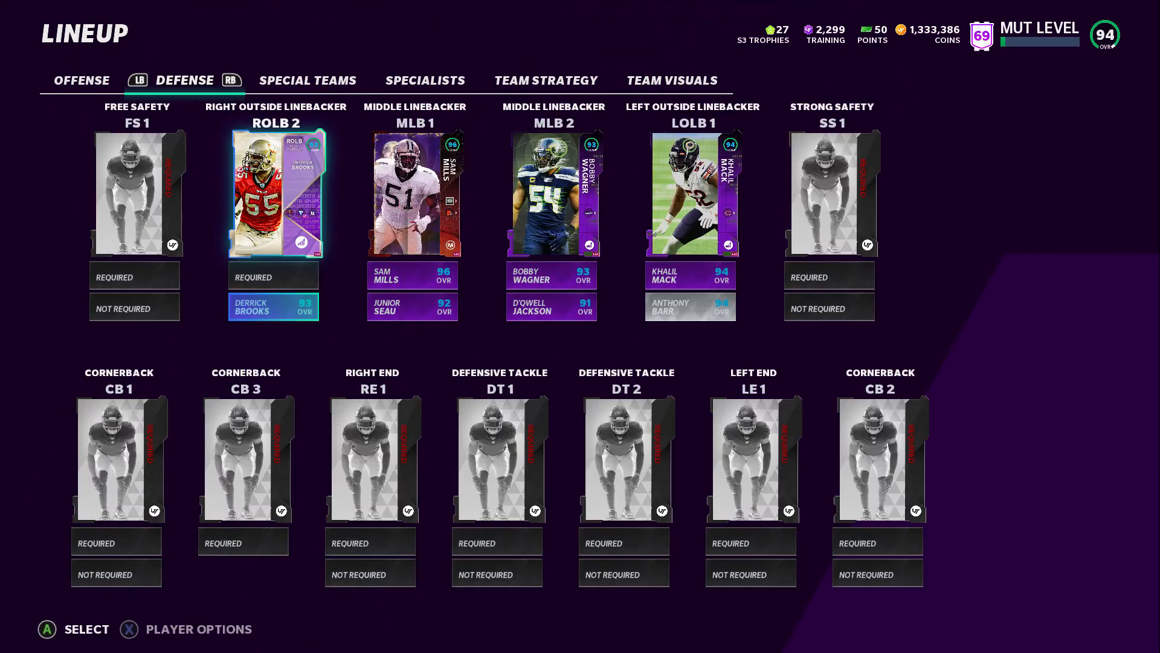
- Start Lawrence Taylor at ROLB 1 over Derrick Brooks and bring up his player options
click(273, 194)
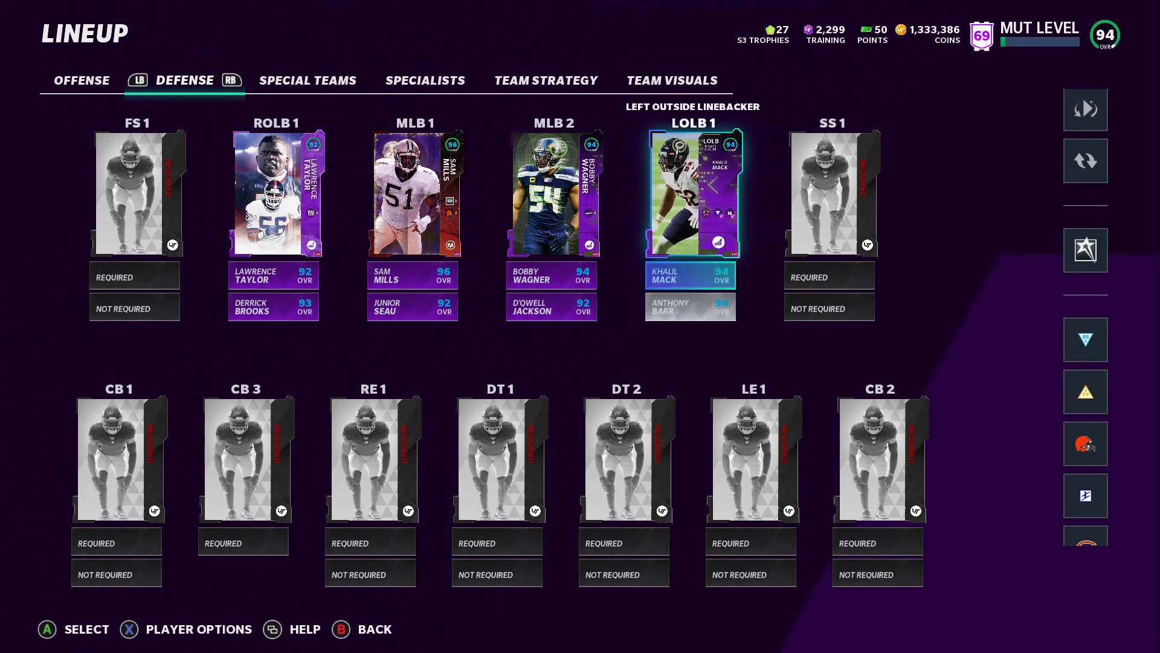
click(690, 192)
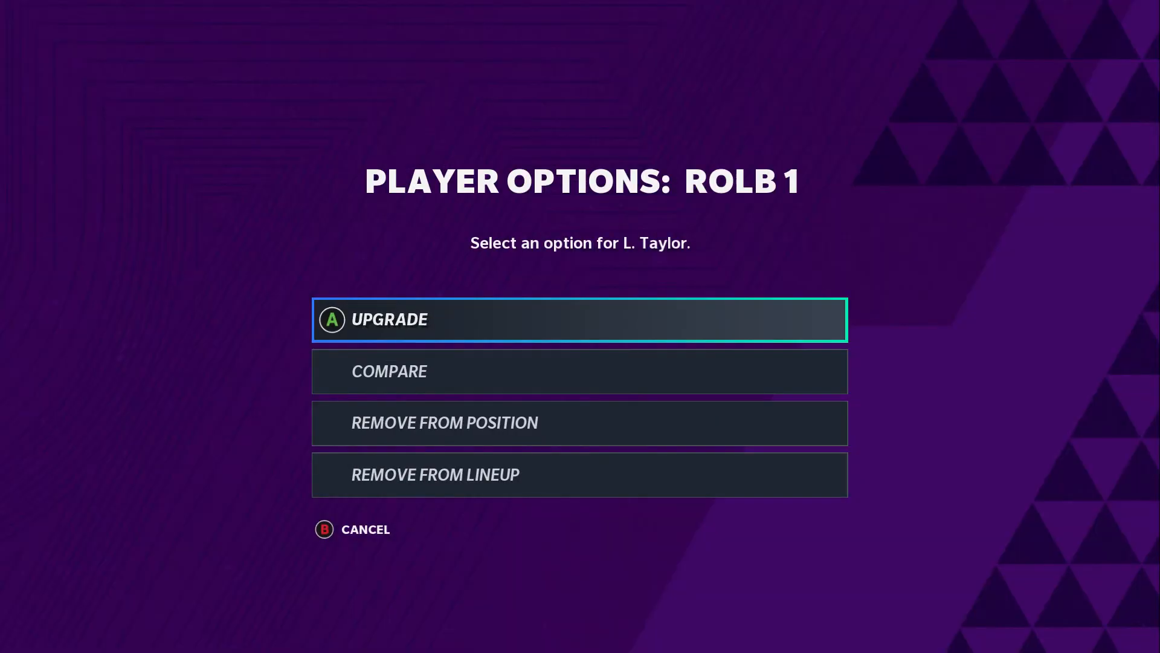
- Compare Lawrence Taylor against the other ROLBs side by side on the Archetype view
click(579, 319)
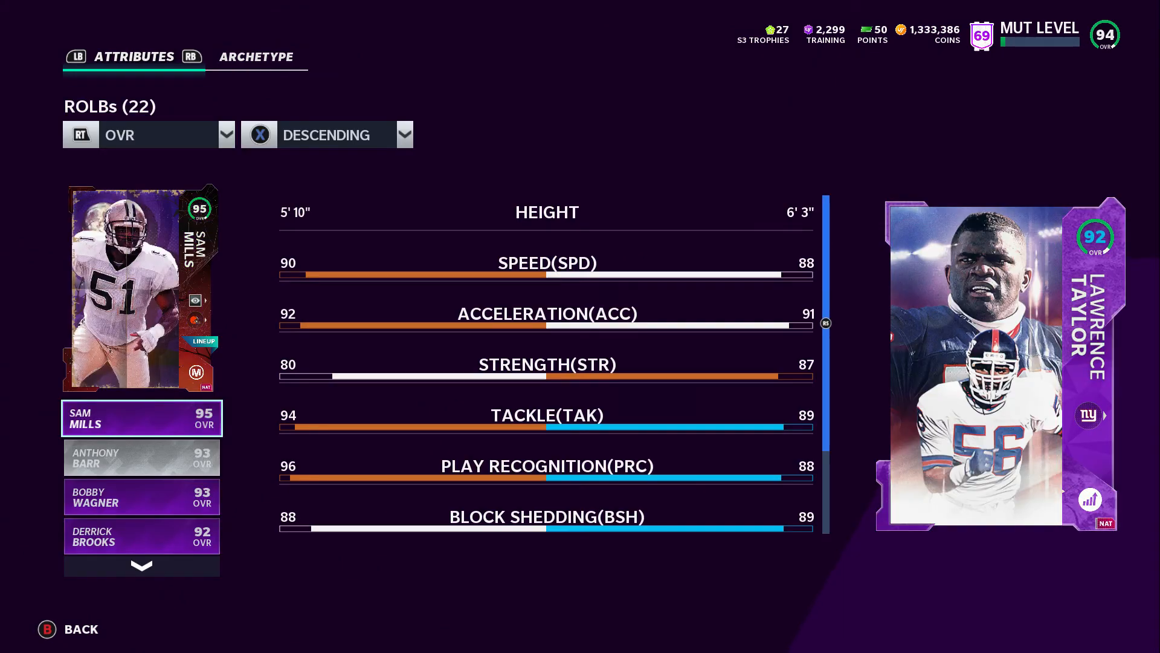
scroll(down, 3)
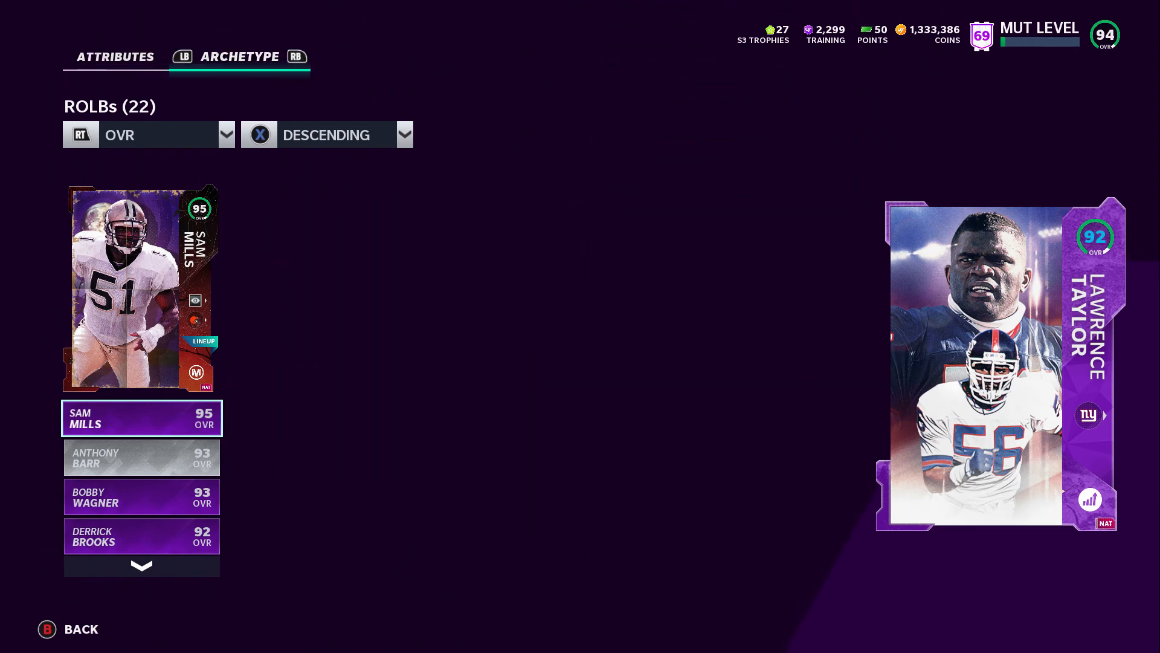
click(240, 57)
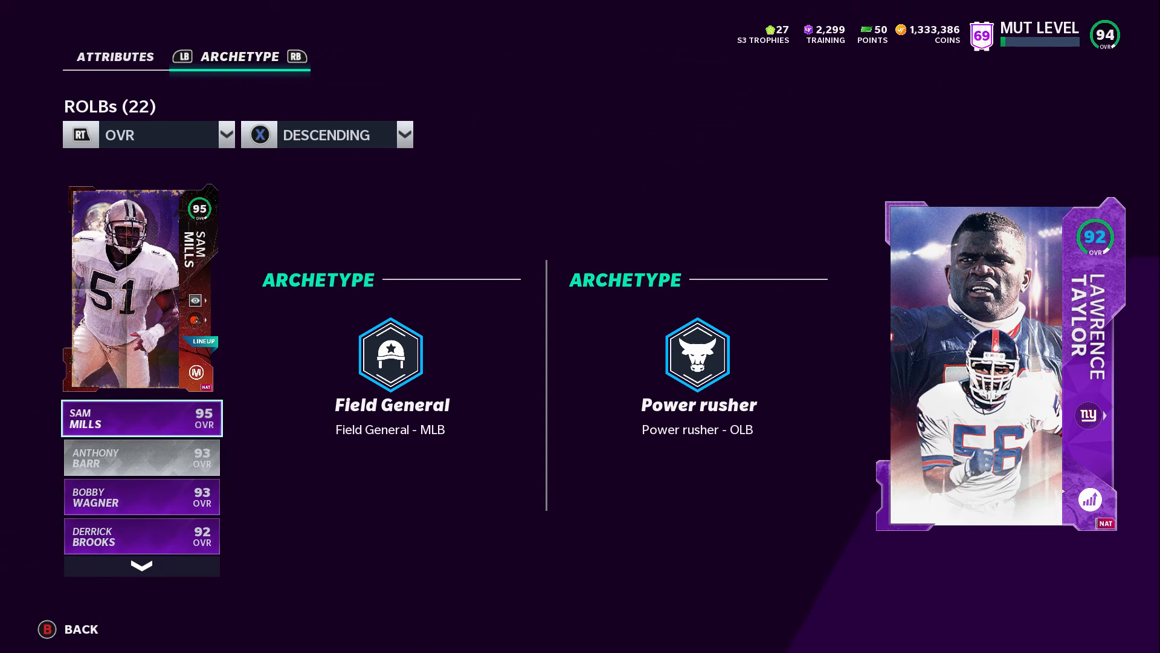
click(141, 457)
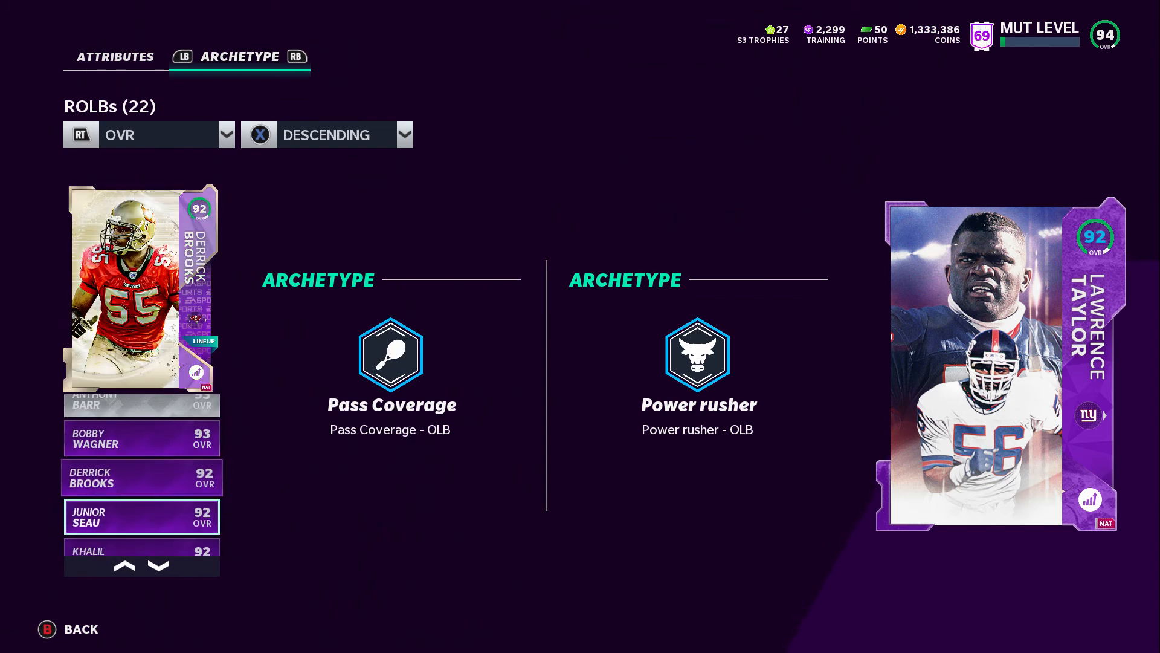
- Scroll through the ROLB archetype list, then back out to the defensive lineup
scroll(down, 3)
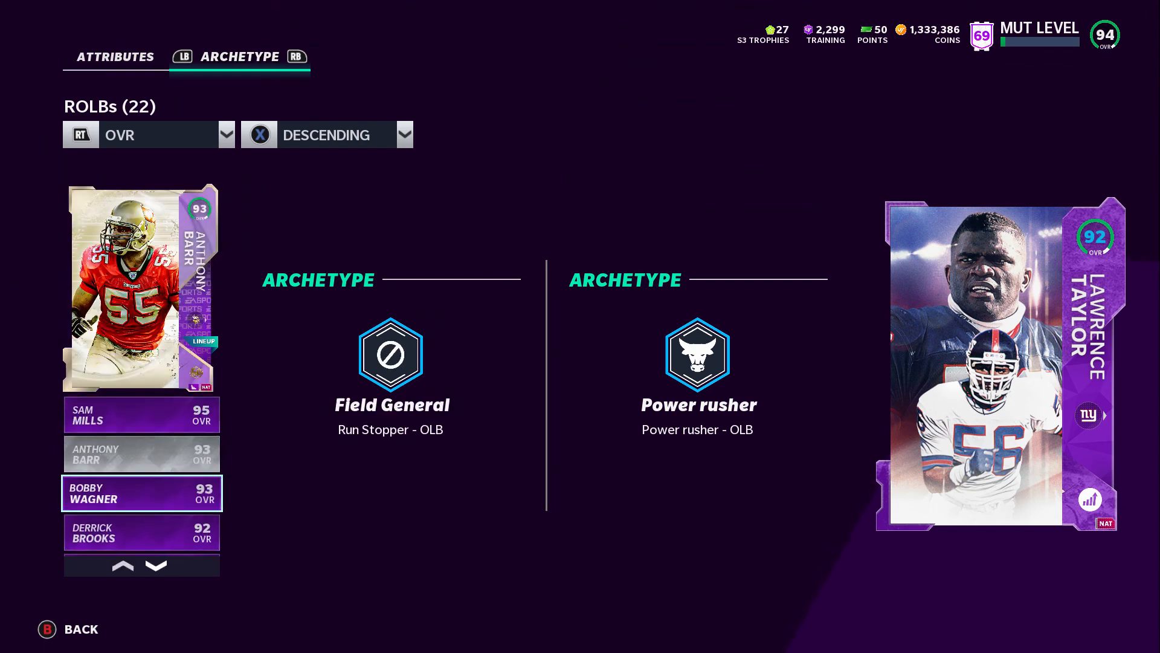
scroll(up, 3)
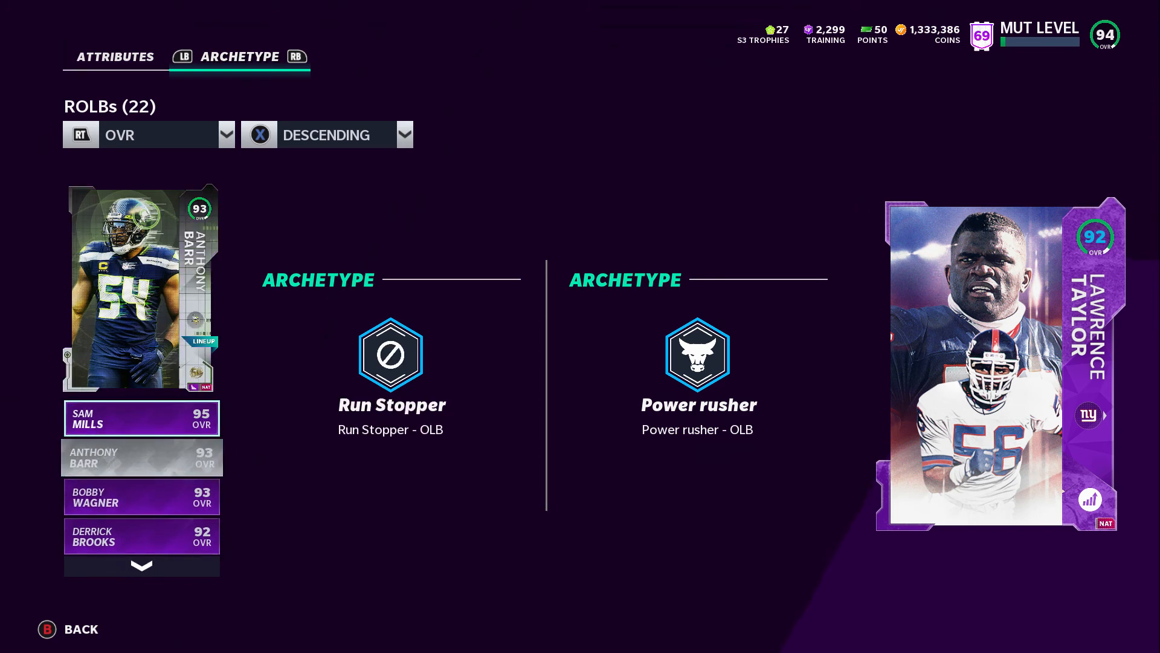
click(142, 457)
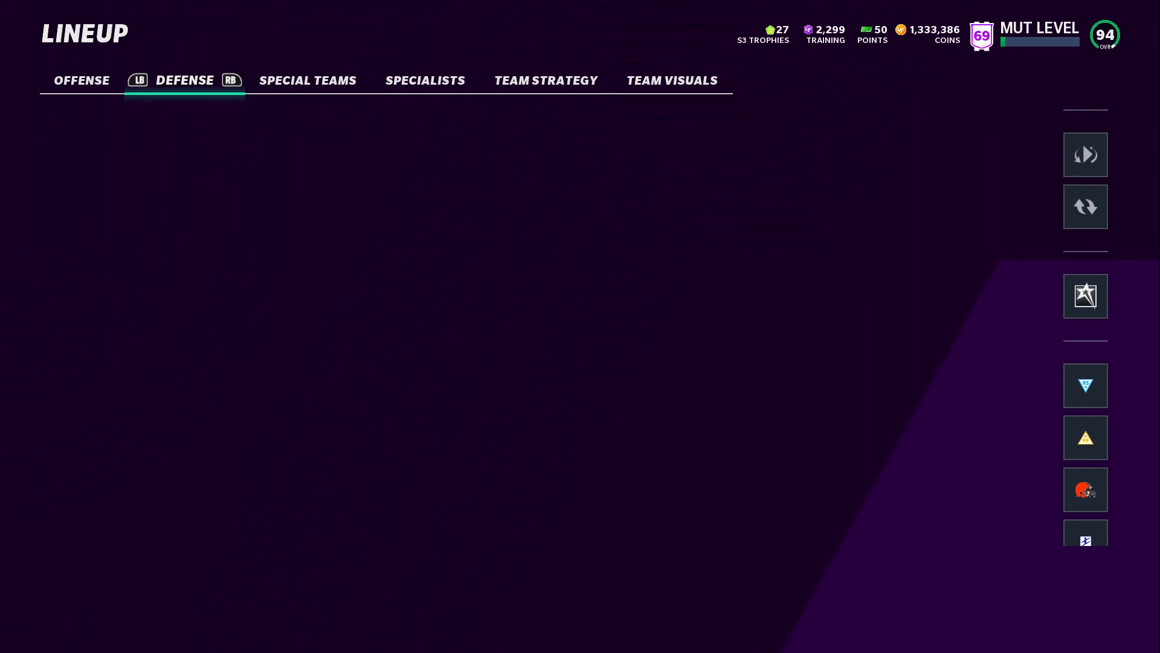
click(185, 79)
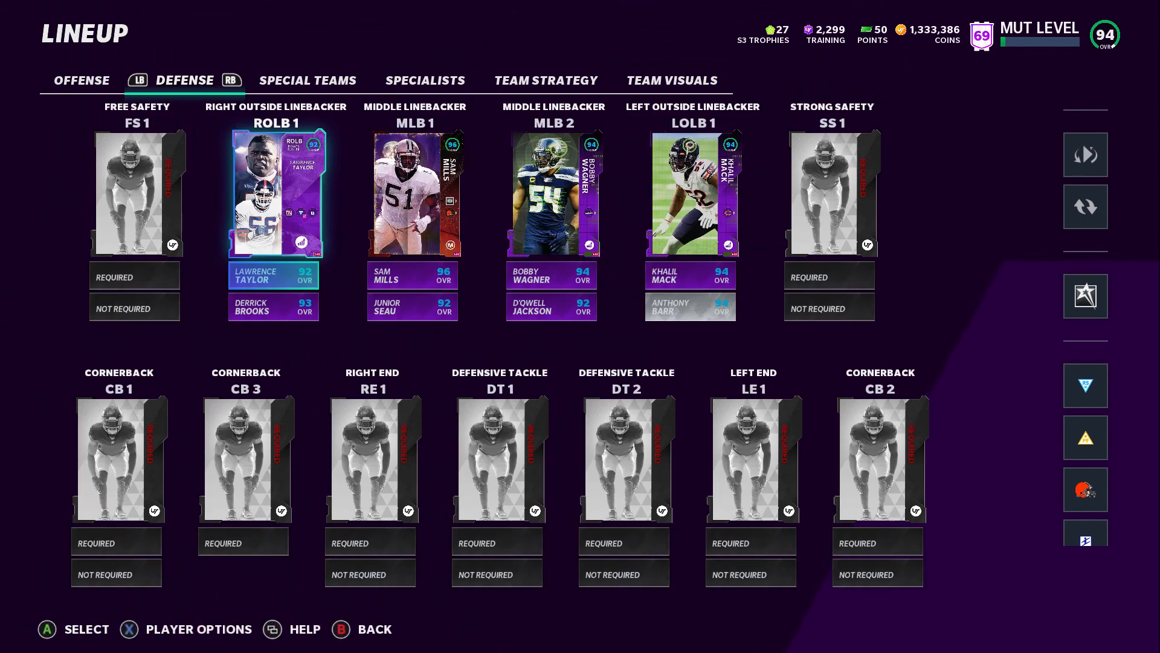